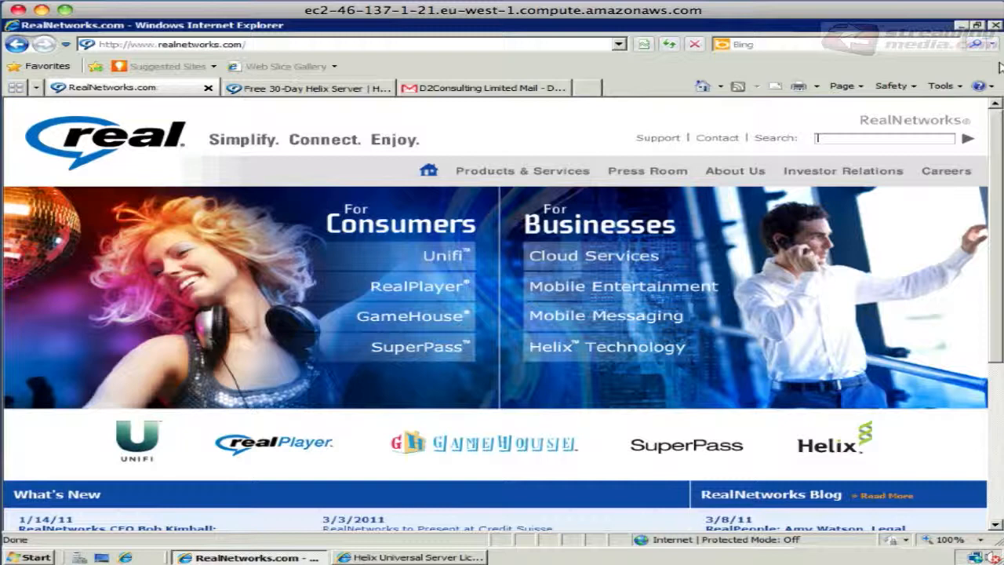
{"action": "mouse_move", "coordinate": [996, 66]}
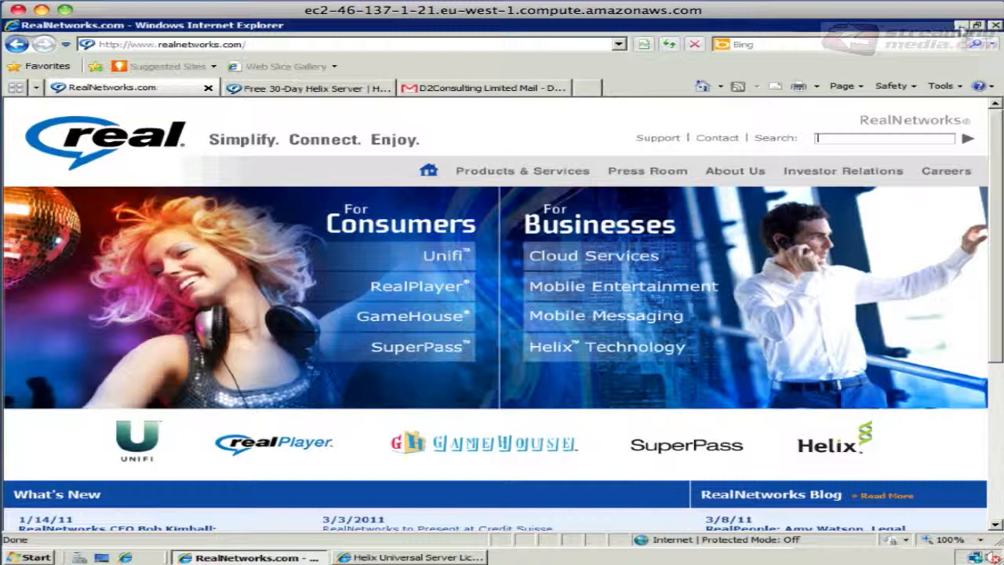
- Search the RealNetworks site for 'trial' and scroll the Download Products result to the trial listings
{"action": "left_click", "coordinate": [882, 138]}
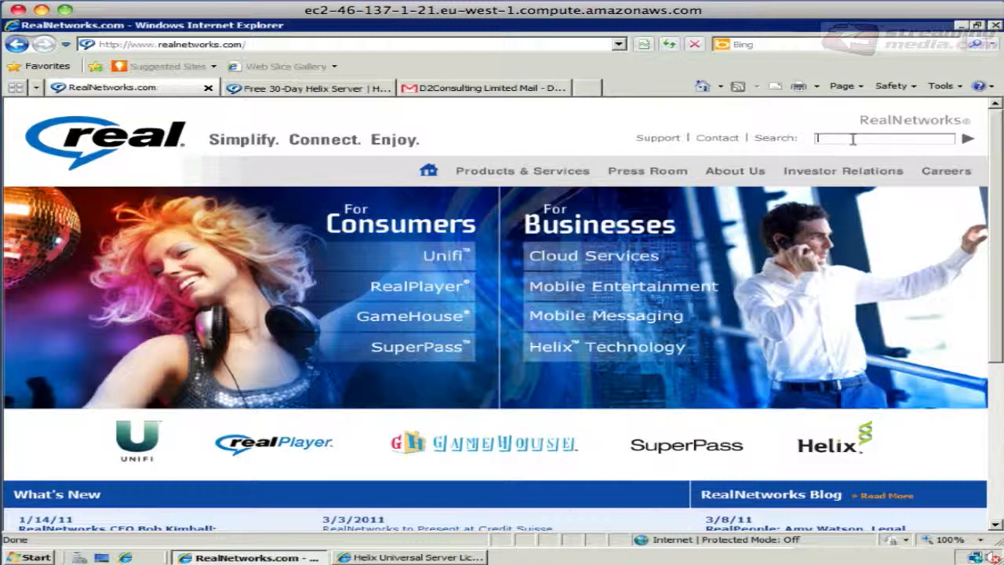
{"action": "type", "text": "trial"}
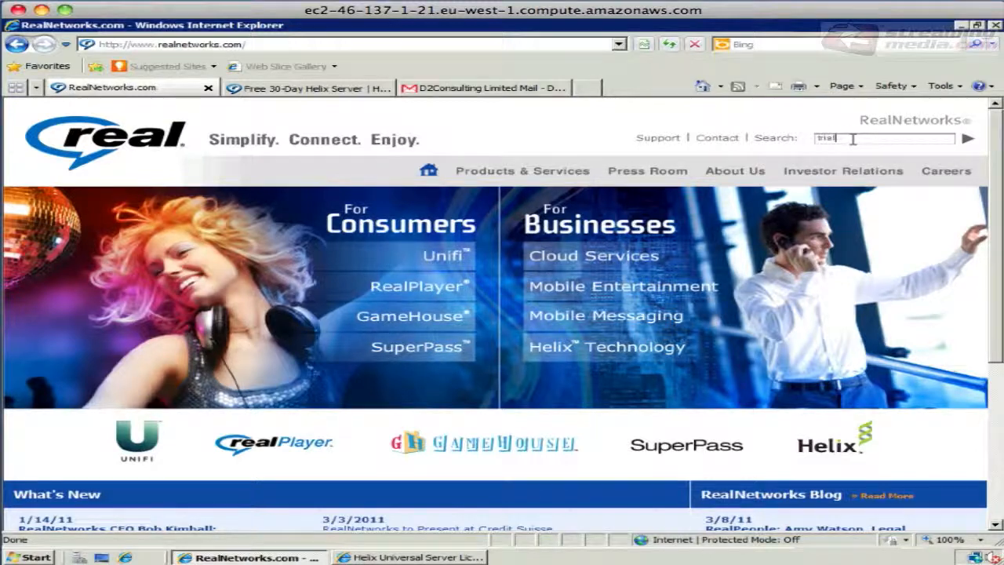
{"action": "left_click", "coordinate": [968, 138]}
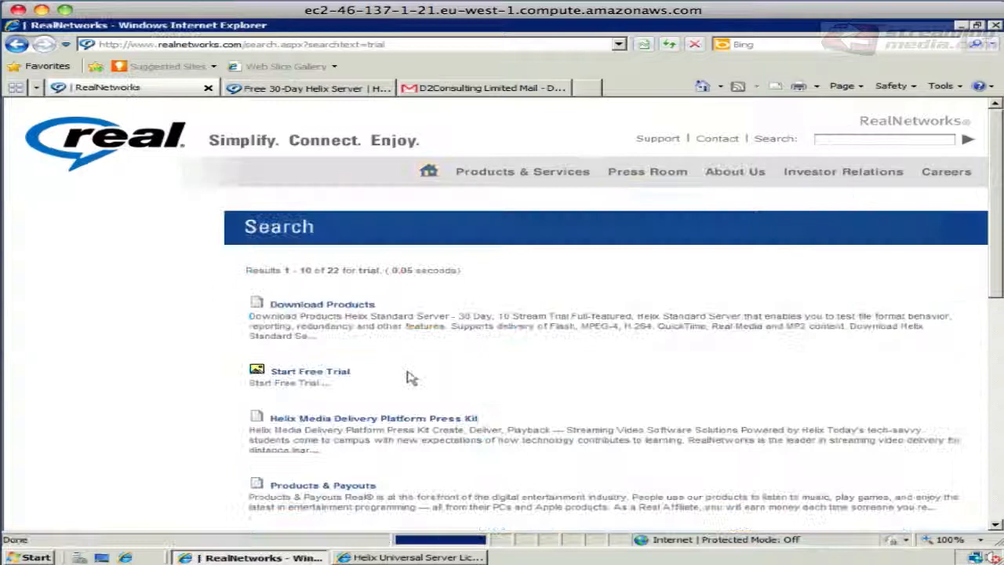
{"action": "mouse_move", "coordinate": [321, 304]}
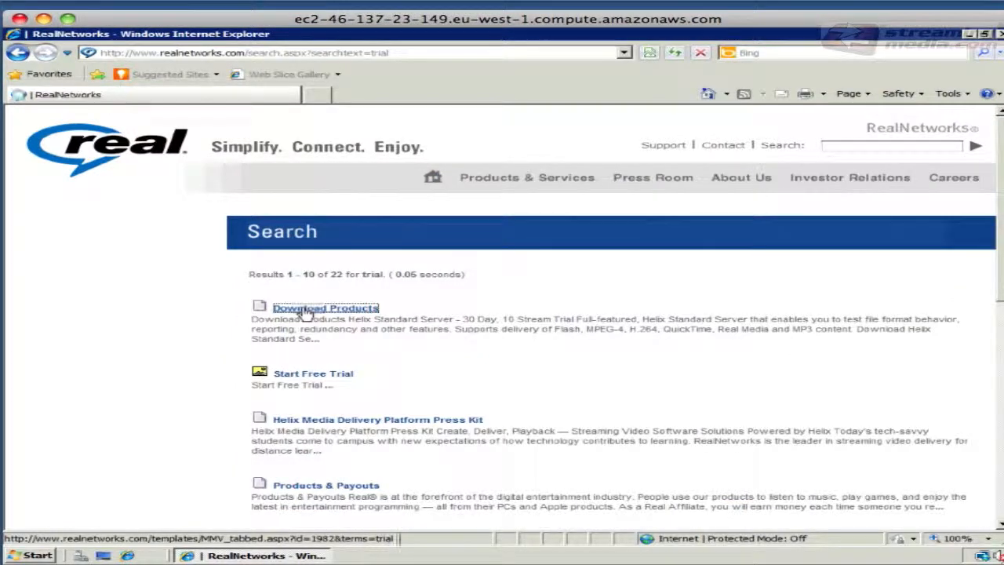
{"action": "left_click", "coordinate": [324, 307]}
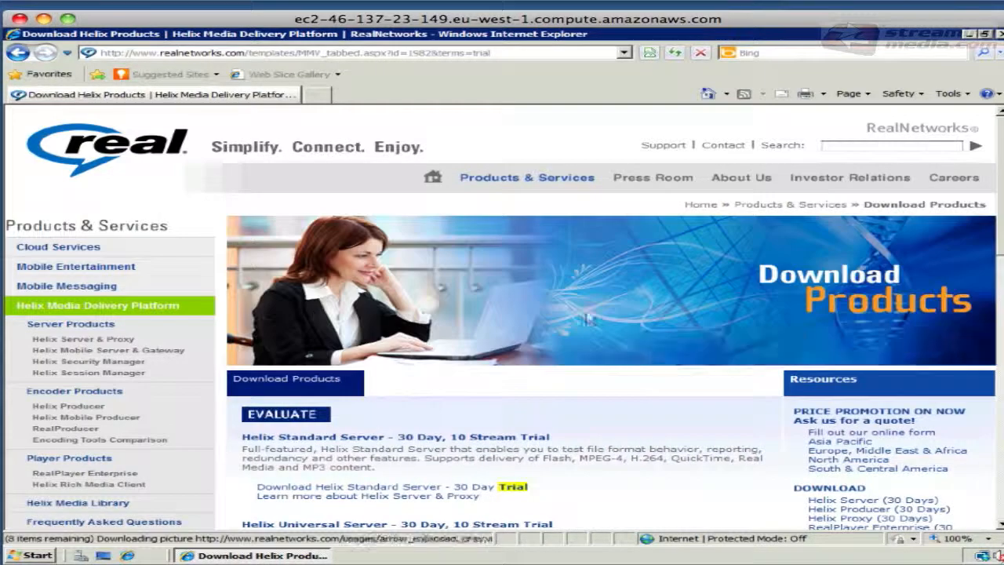
{"action": "scroll", "scroll_direction": "down", "scroll_amount": 3}
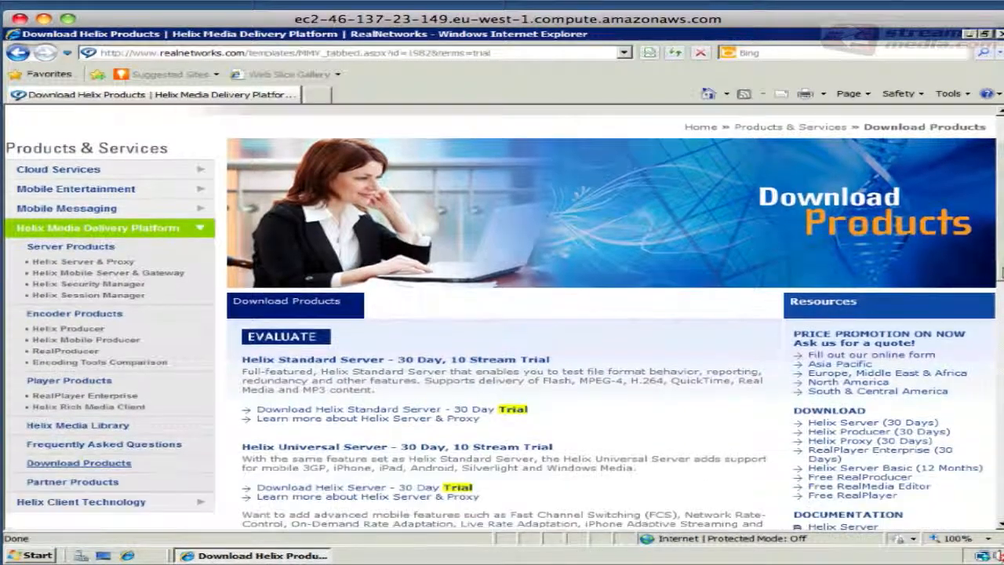
{"action": "scroll", "scroll_direction": "down", "scroll_amount": 3}
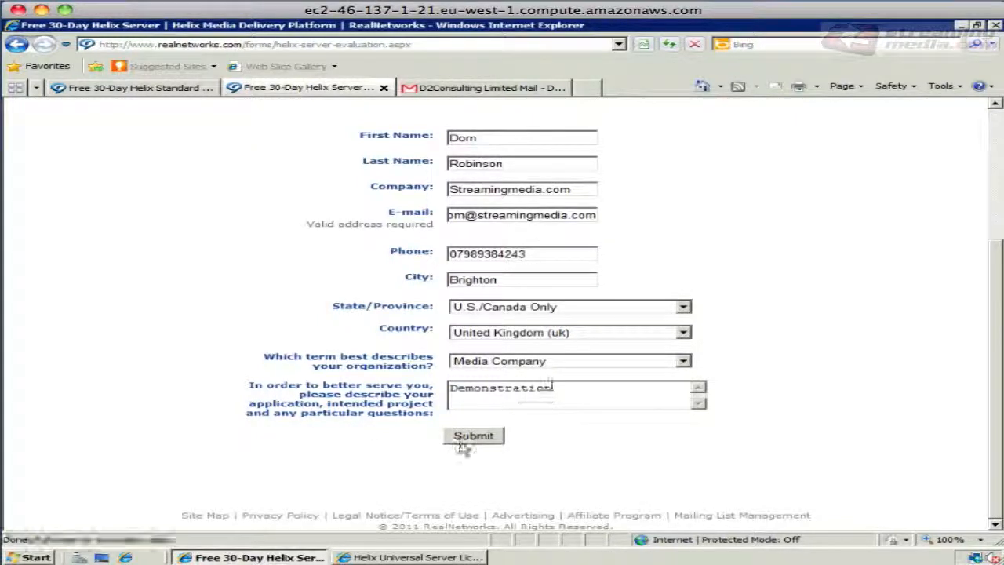
- Submit the evaluation request form and choose the Windows 2003/2008 download
{"action": "left_click", "coordinate": [474, 436]}
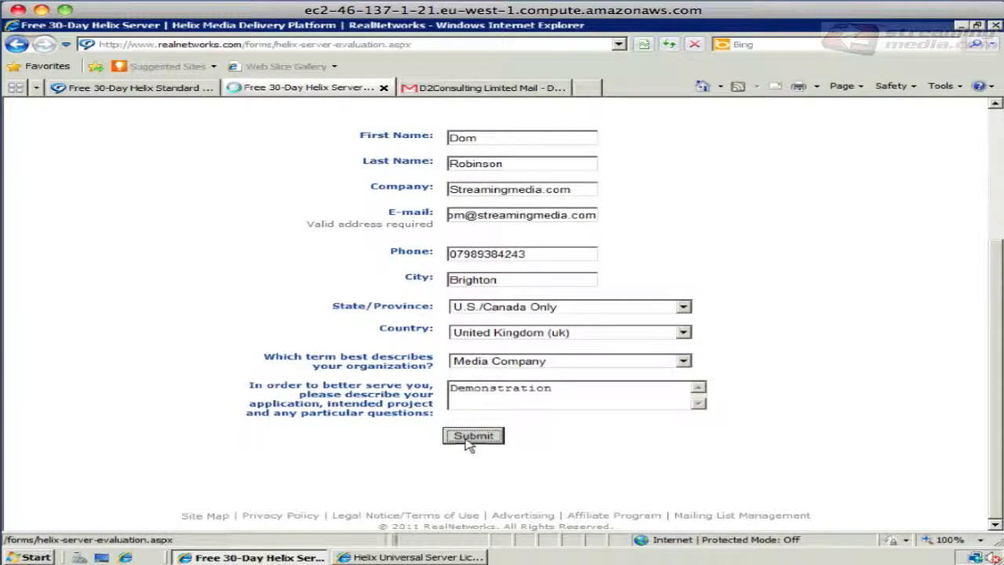
{"action": "left_click", "coordinate": [474, 436]}
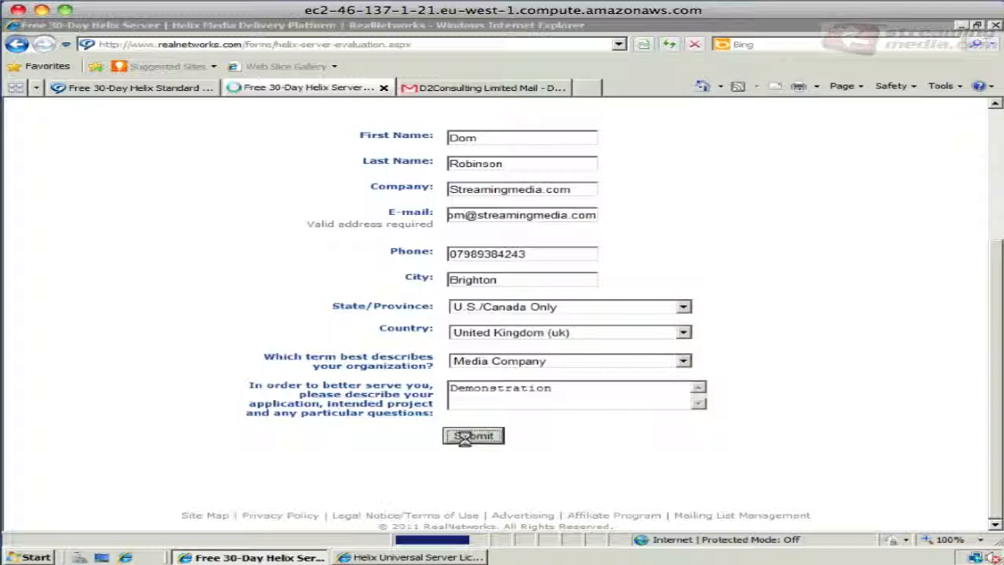
{"action": "left_click", "coordinate": [472, 436]}
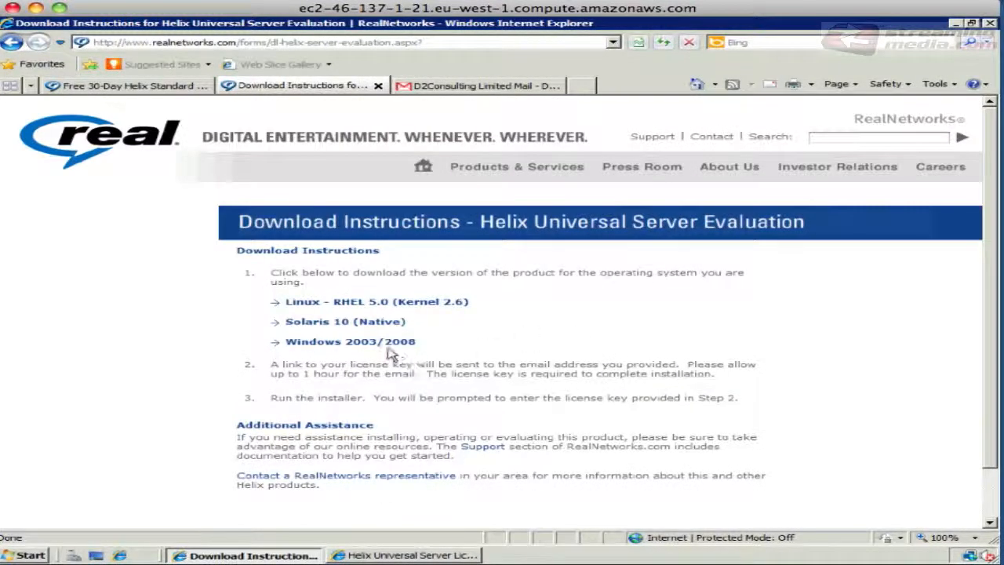
{"action": "left_click", "coordinate": [351, 342]}
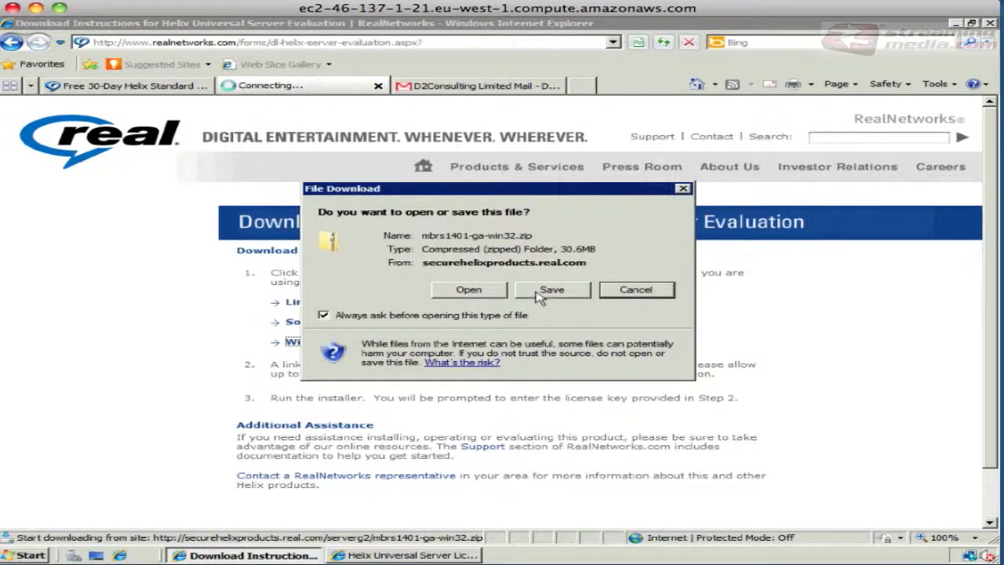
- Save the Helix Universal Server installer zip to the Desktop
{"action": "left_click", "coordinate": [552, 289]}
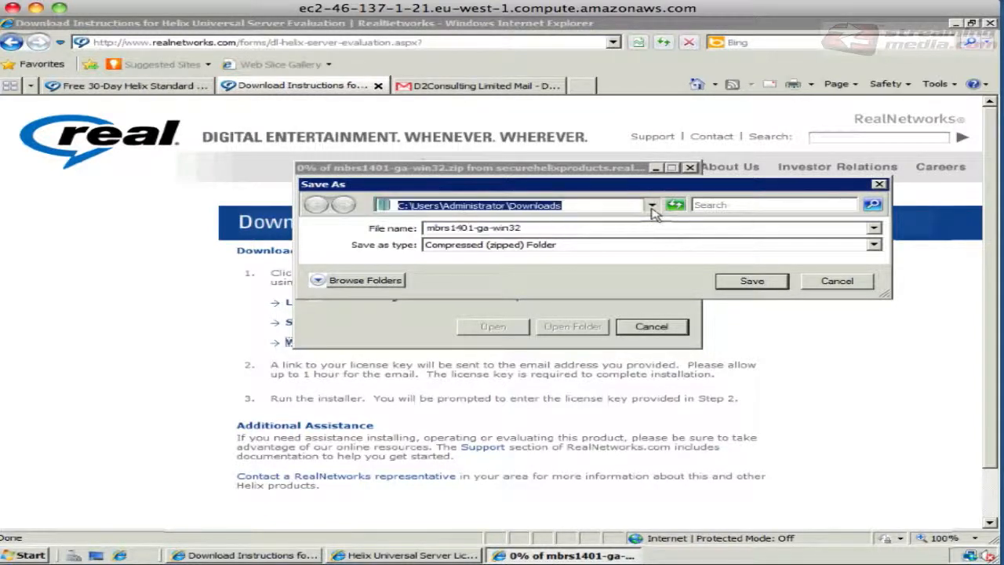
{"action": "left_click", "coordinate": [630, 204]}
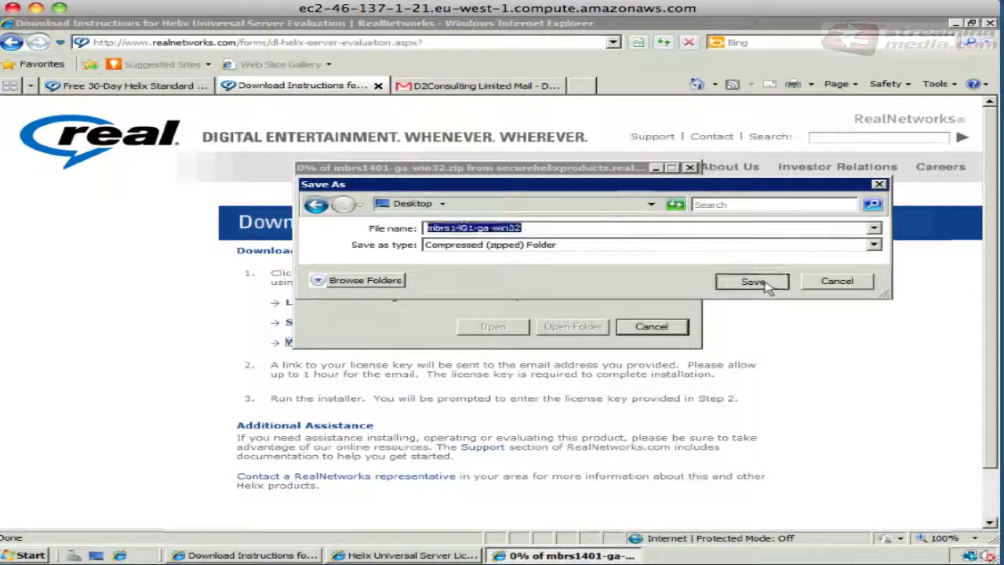
{"action": "left_click", "coordinate": [751, 281]}
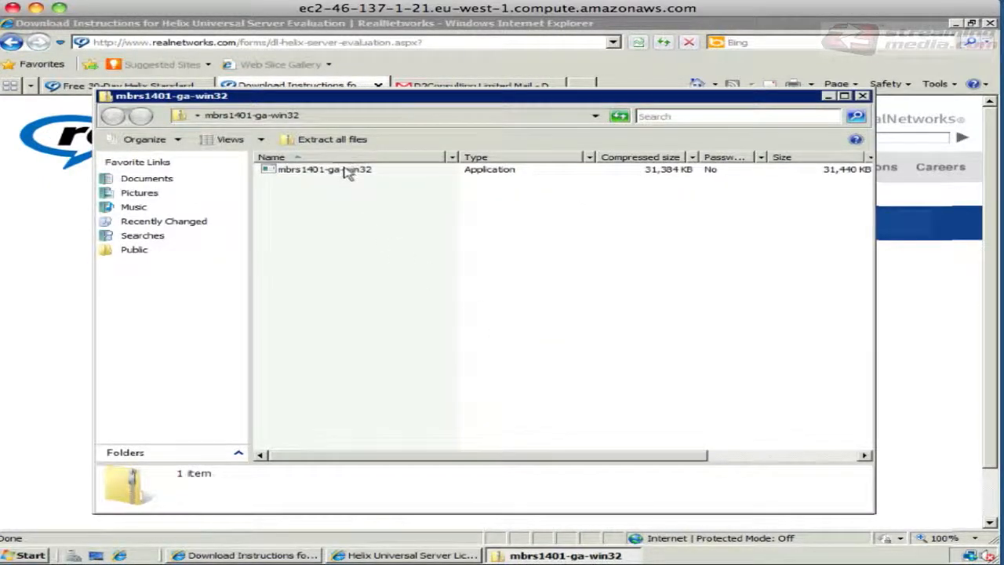
- Run the installer application inside the mbrs1401-ga-win32 zip, allowing the unverified publisher warning
{"action": "left_click", "coordinate": [323, 169]}
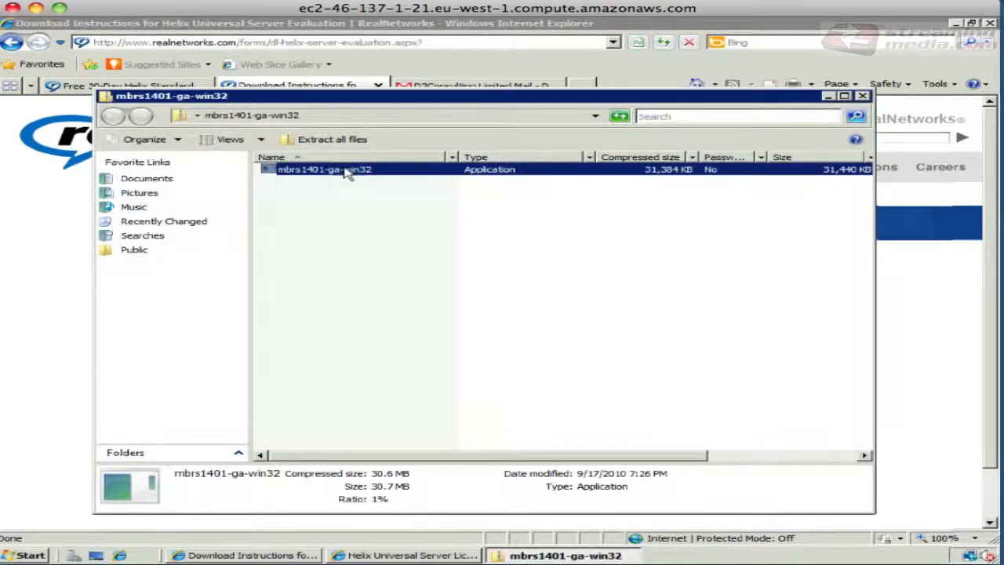
{"action": "double_click", "coordinate": [323, 169]}
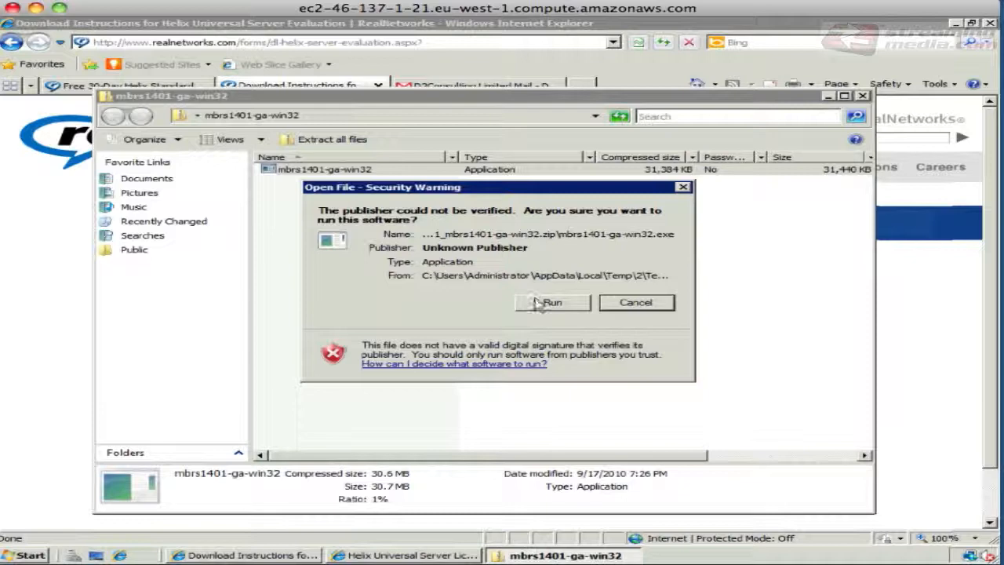
{"action": "left_click", "coordinate": [552, 303]}
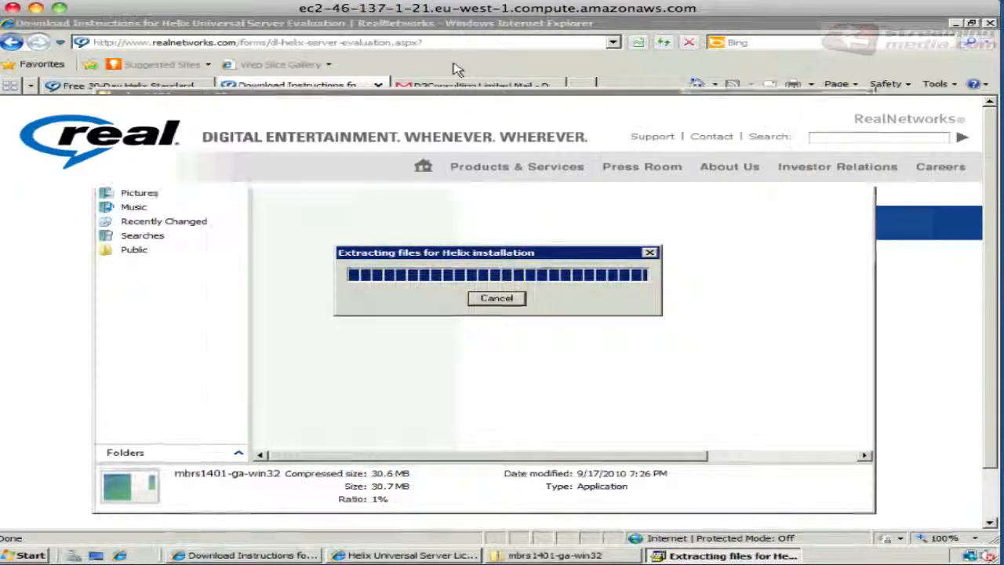
{"action": "left_click", "coordinate": [470, 85]}
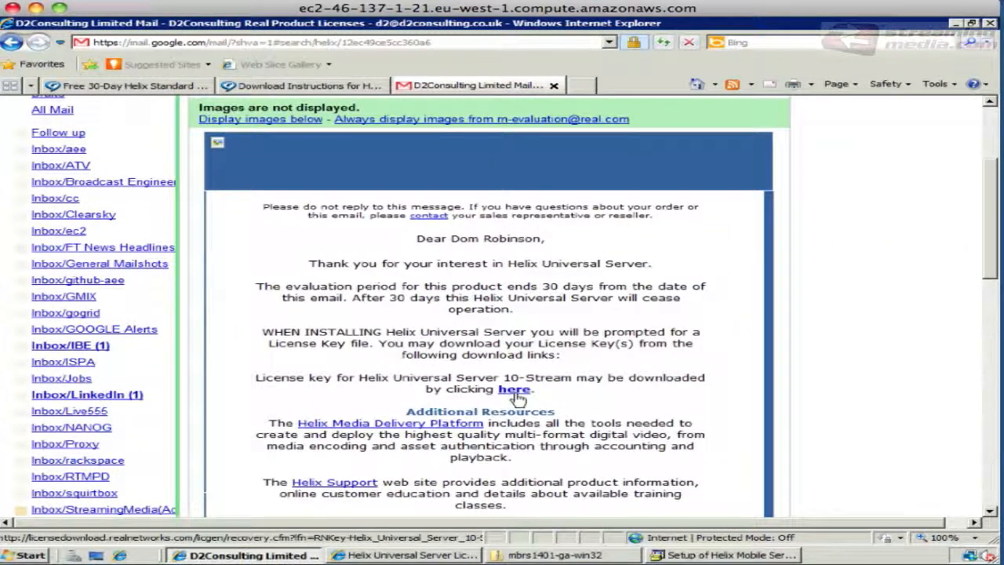
- Download the Helix license key file from the email link to the desktop and dismiss the download notice
{"action": "left_click", "coordinate": [514, 389]}
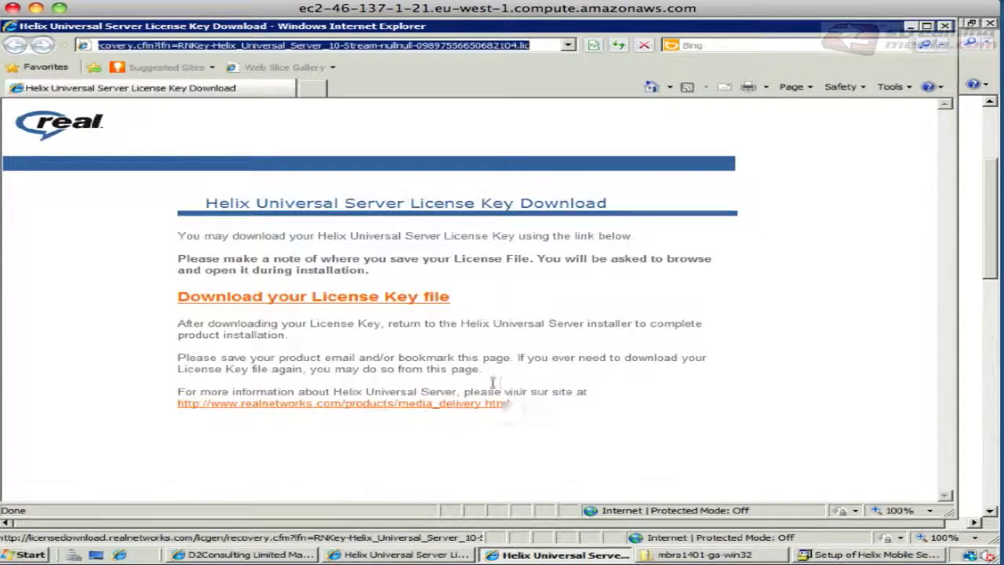
{"action": "left_click", "coordinate": [314, 297]}
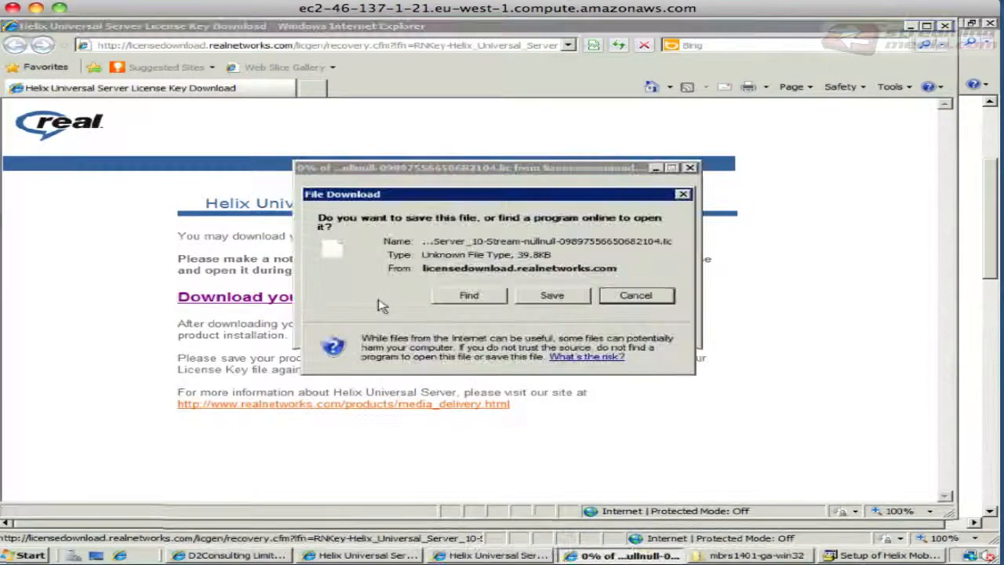
{"action": "left_click", "coordinate": [552, 295]}
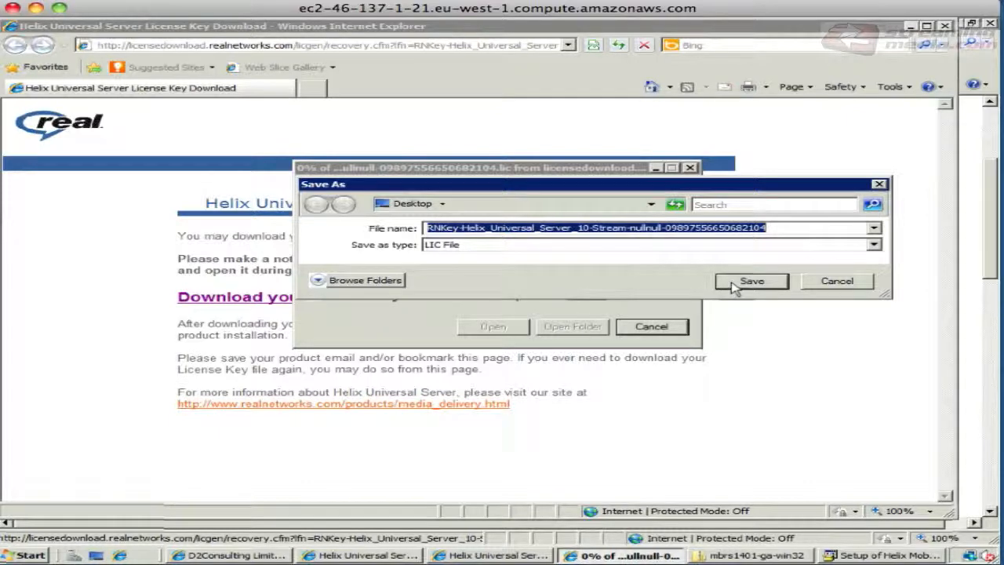
{"action": "left_click", "coordinate": [750, 281]}
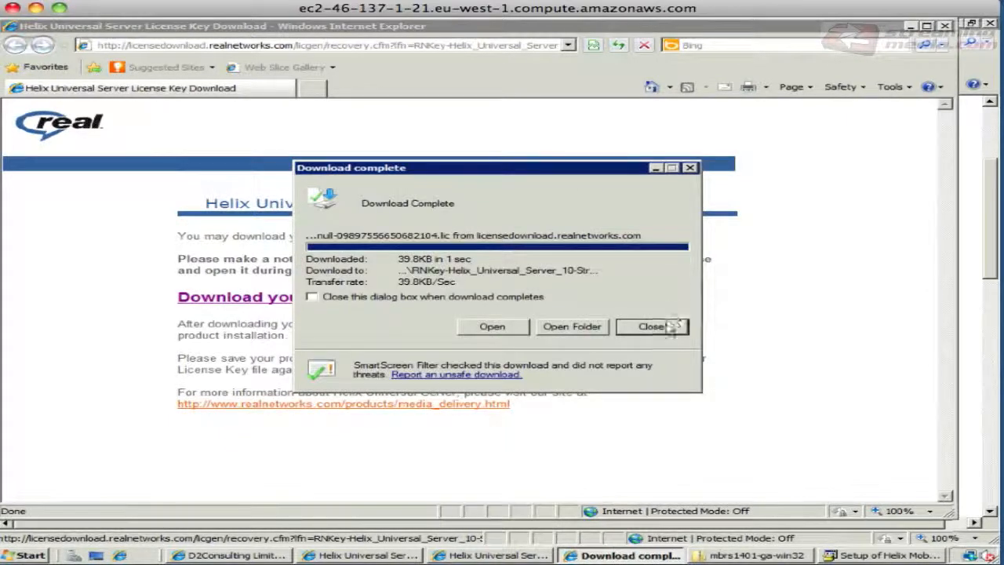
{"action": "left_click", "coordinate": [650, 326]}
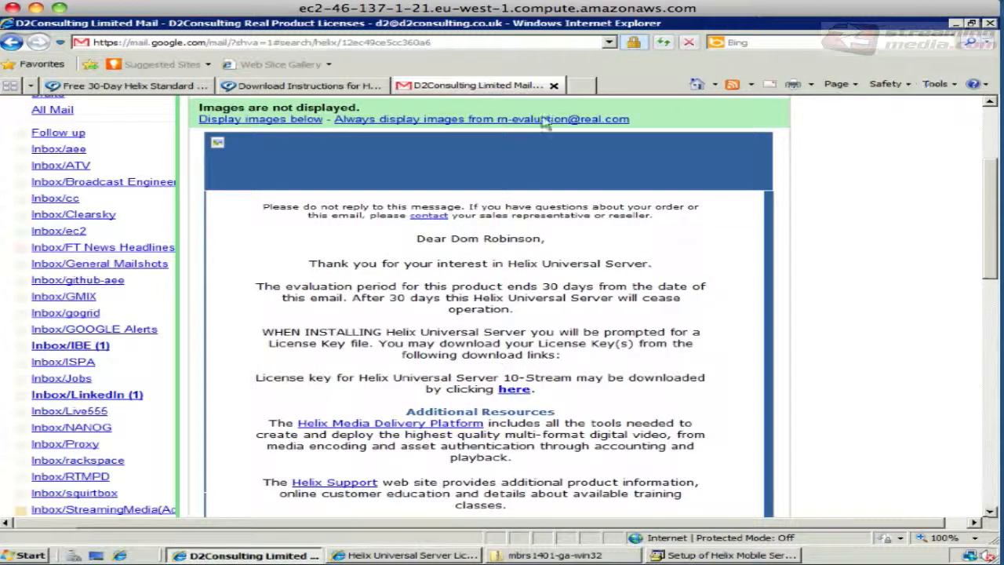
- Start Helix Mobile Server setup and load the RNKey .lic license file from the Desktop
{"action": "left_click", "coordinate": [301, 85]}
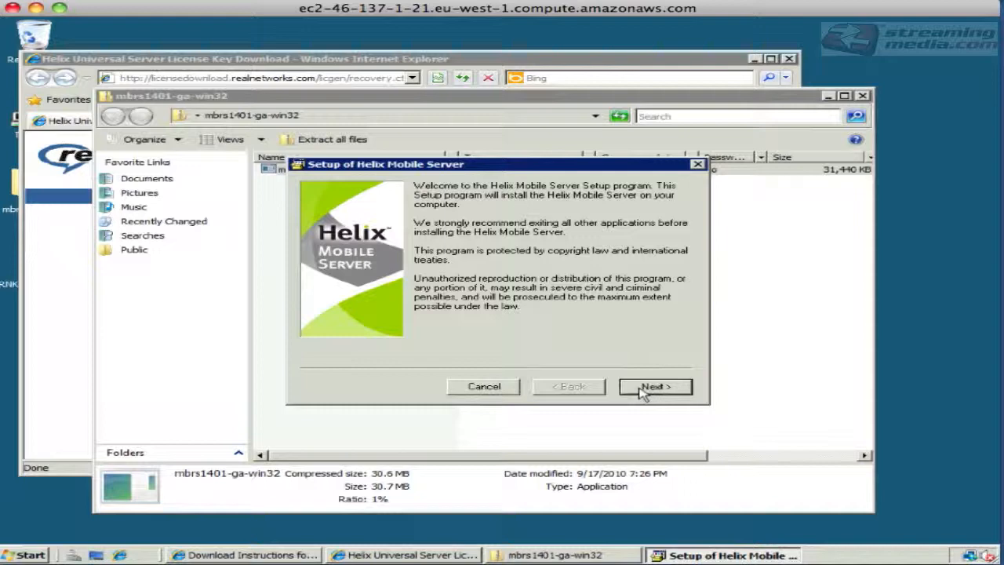
{"action": "left_click", "coordinate": [656, 386]}
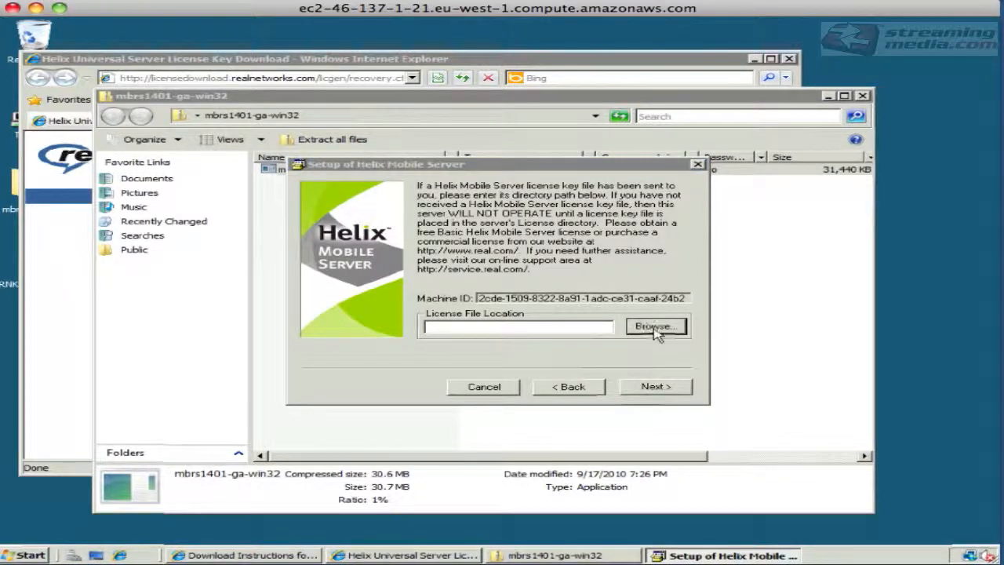
{"action": "left_click", "coordinate": [655, 326]}
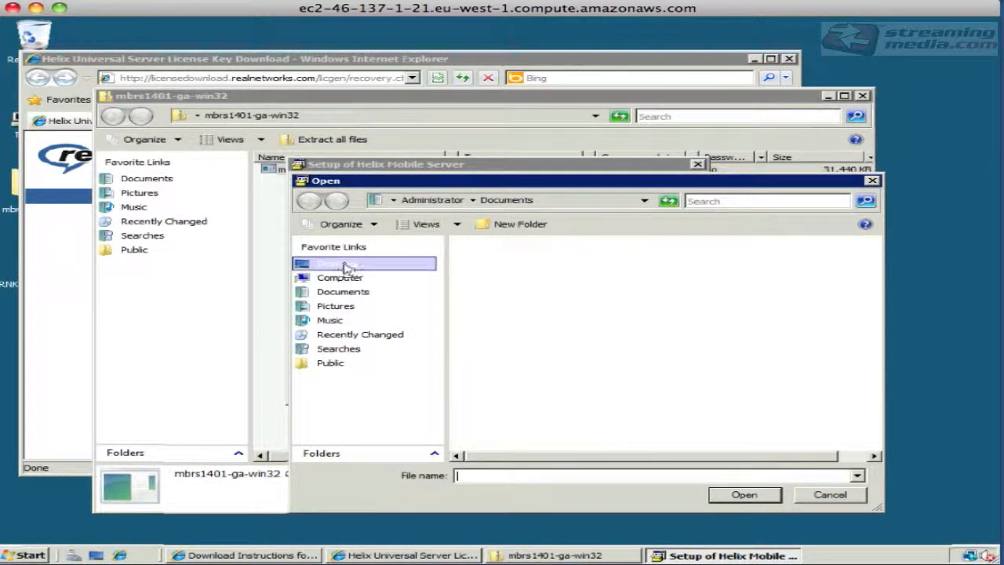
{"action": "left_click", "coordinate": [336, 264]}
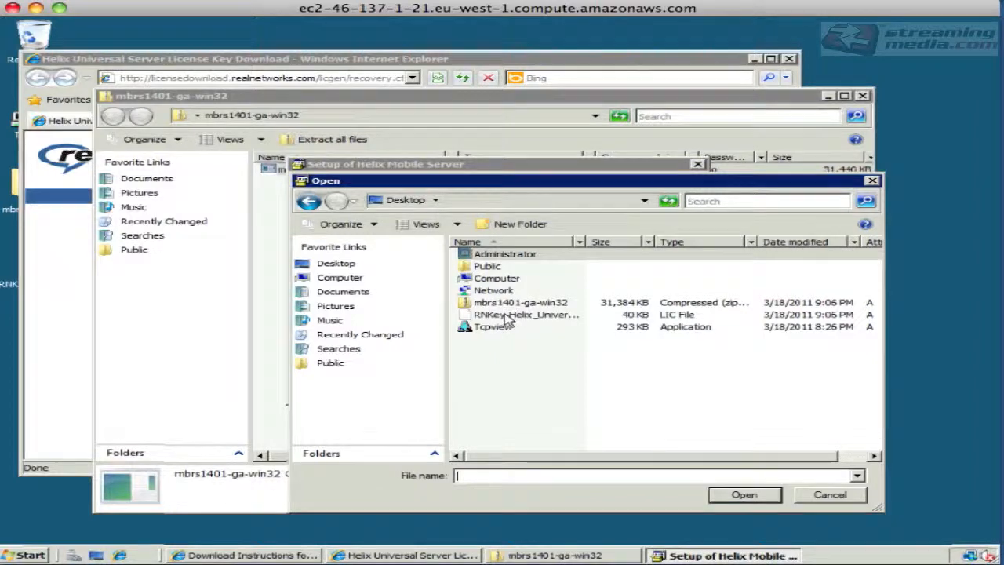
{"action": "left_click", "coordinate": [744, 495]}
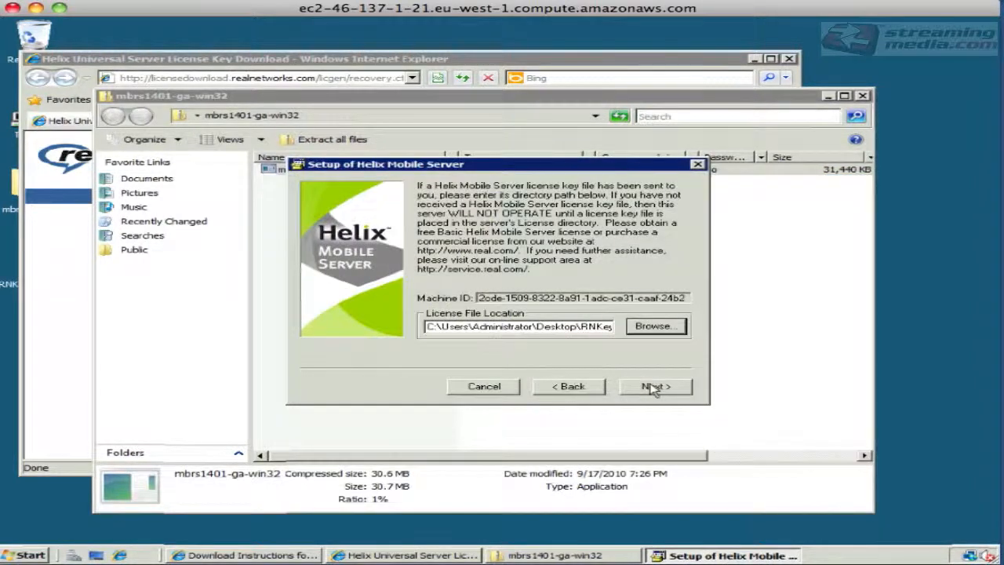
{"action": "left_click", "coordinate": [656, 385]}
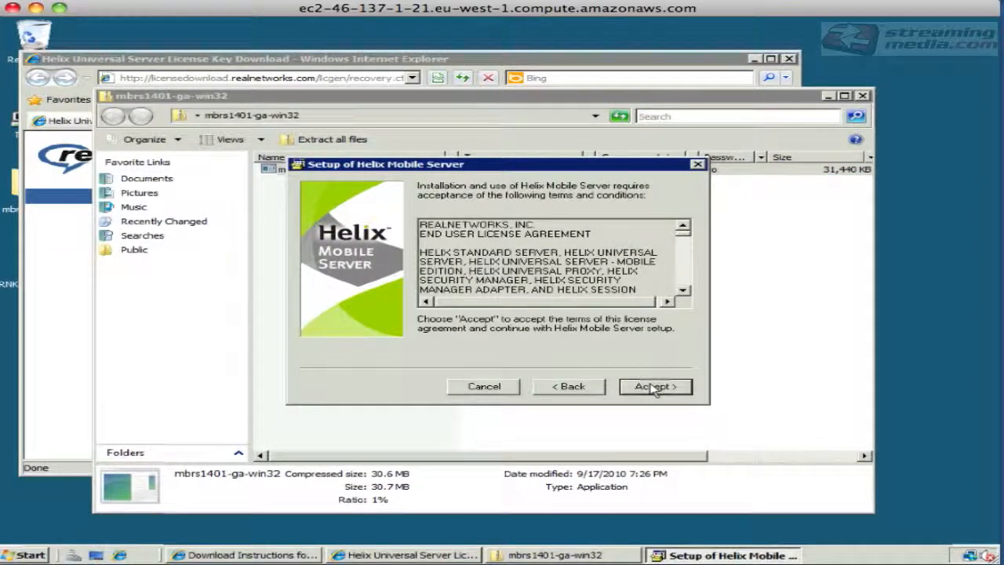
{"action": "left_click", "coordinate": [654, 386]}
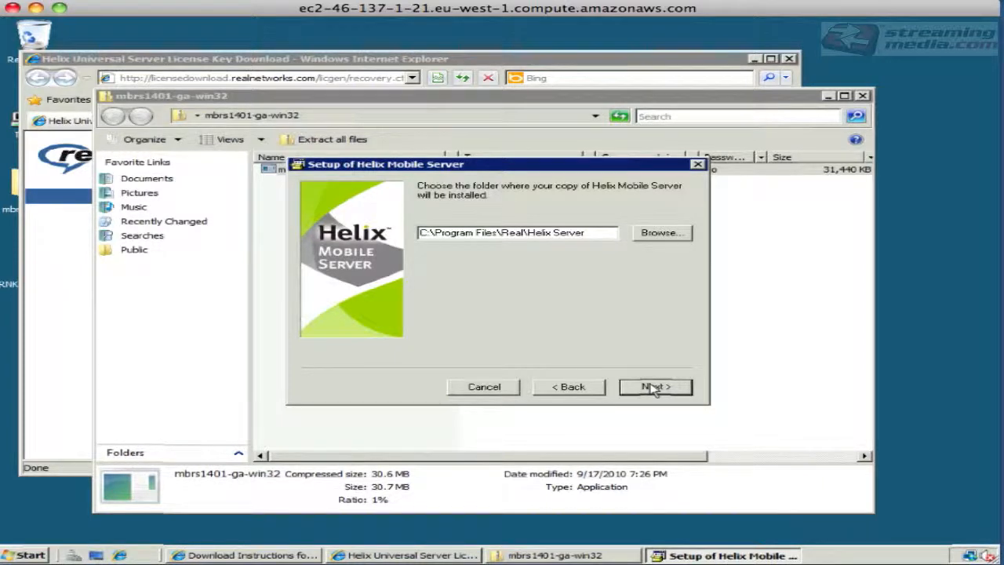
{"action": "left_click", "coordinate": [655, 386]}
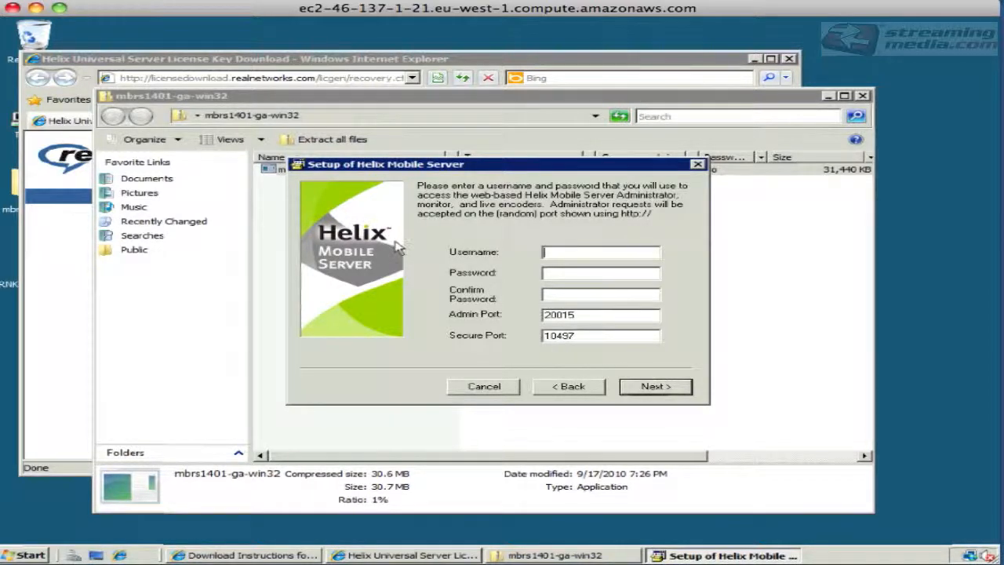
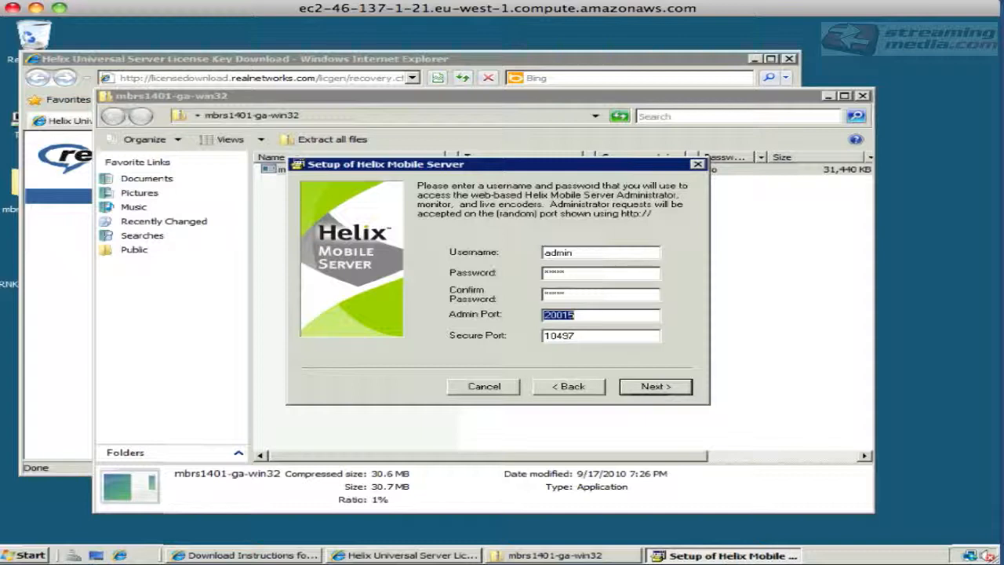
- Set the admin port to 3445 and the secure admin port to 8123
{"action": "type", "text": "3445"}
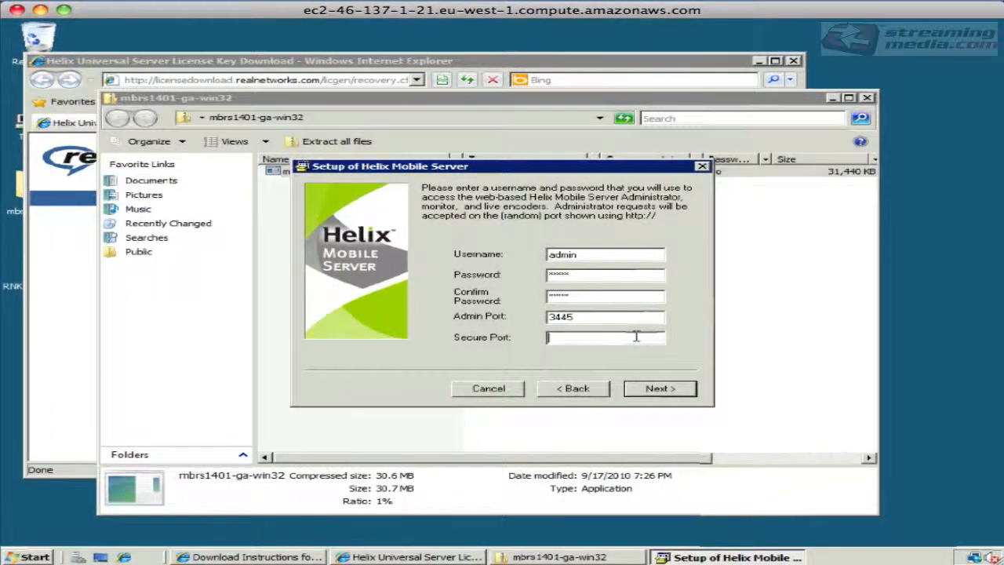
{"action": "type", "text": "8"}
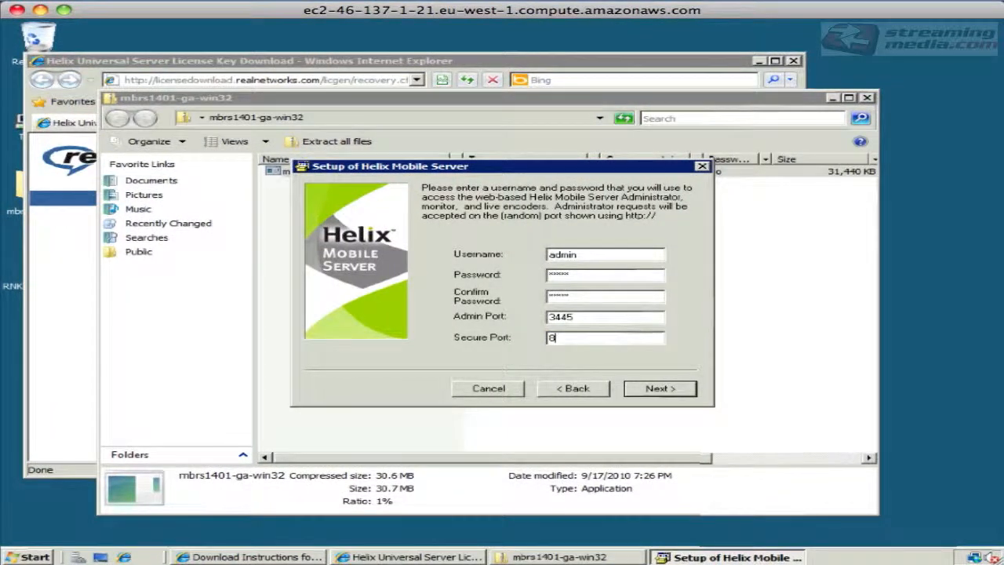
{"action": "type", "text": "123"}
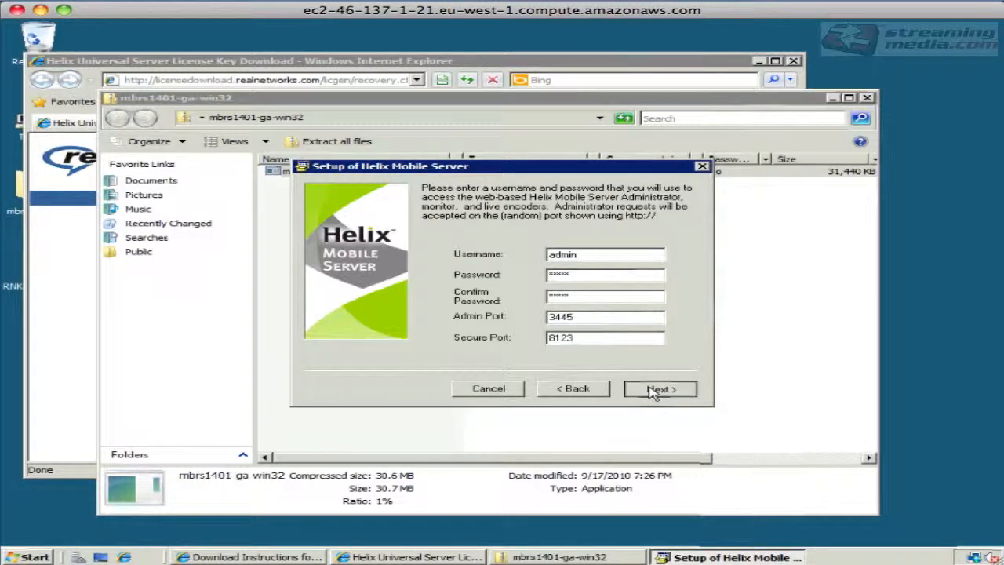
- Keep default RTSP 554, RTMP 1935, HTTP/HTTPS, certificate and FCS/SSPL/content ports through the wizard
{"action": "left_click", "coordinate": [659, 389]}
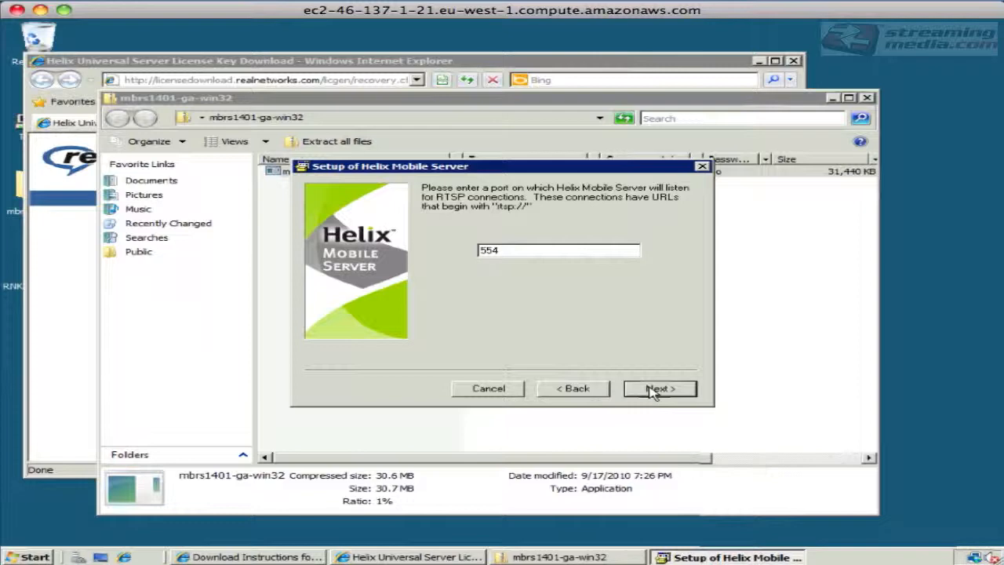
{"action": "left_click", "coordinate": [659, 389]}
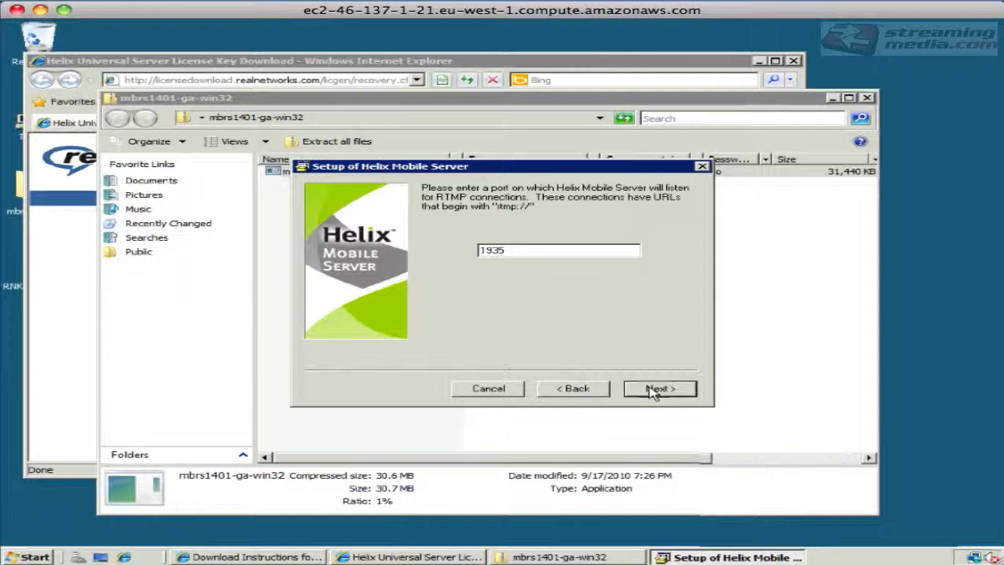
{"action": "left_click", "coordinate": [659, 389]}
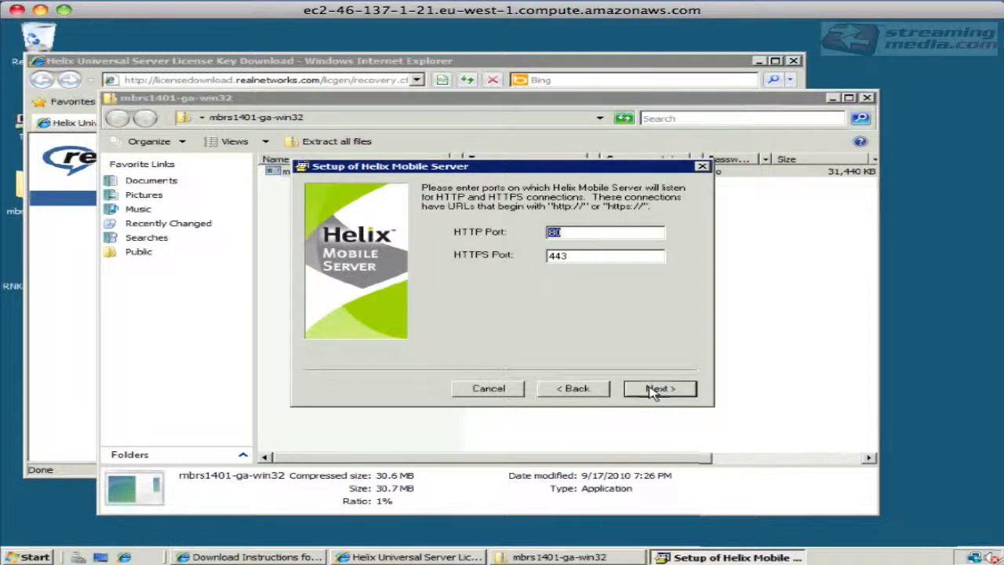
{"action": "left_click", "coordinate": [659, 389]}
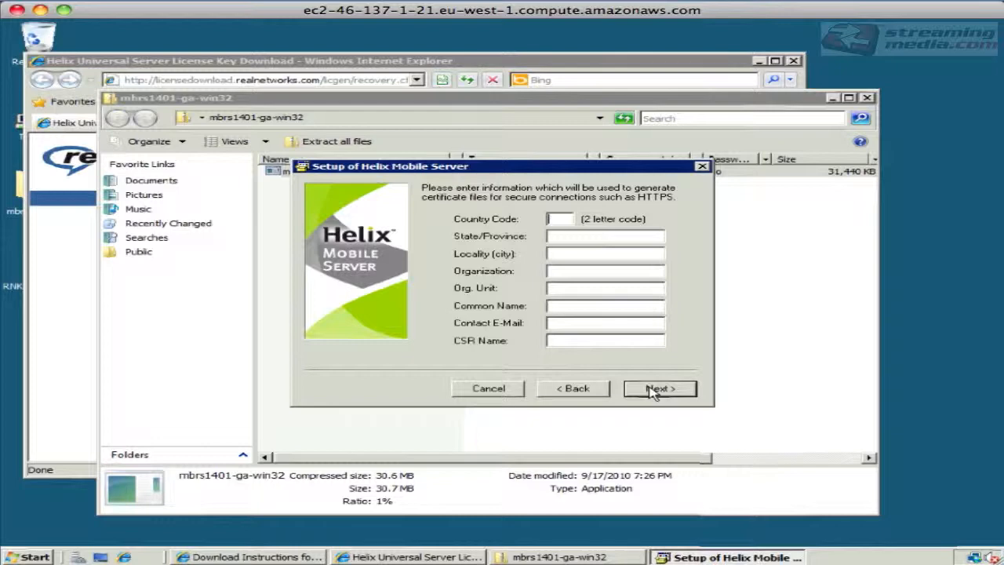
{"action": "left_click", "coordinate": [659, 389]}
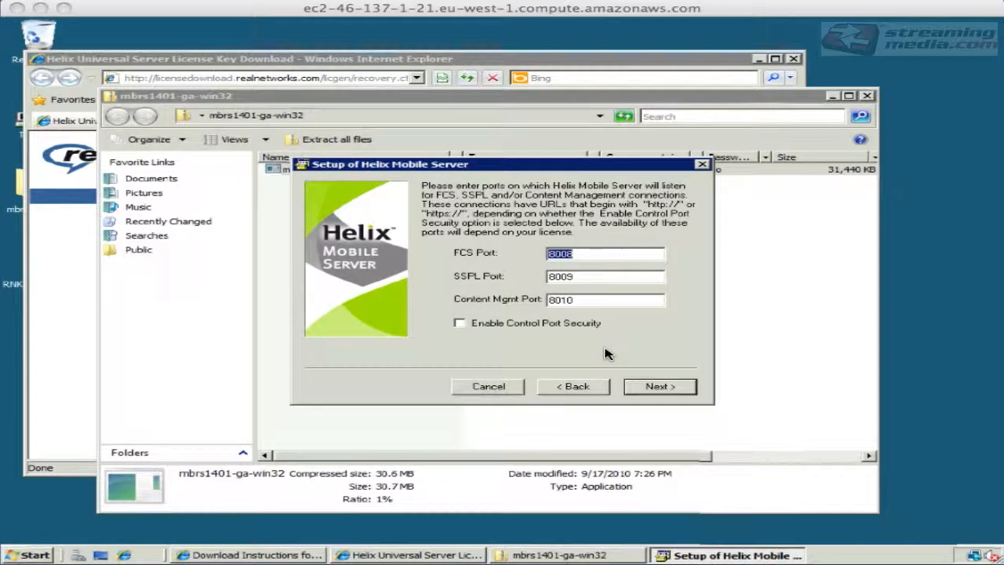
{"action": "mouse_move", "coordinate": [612, 360]}
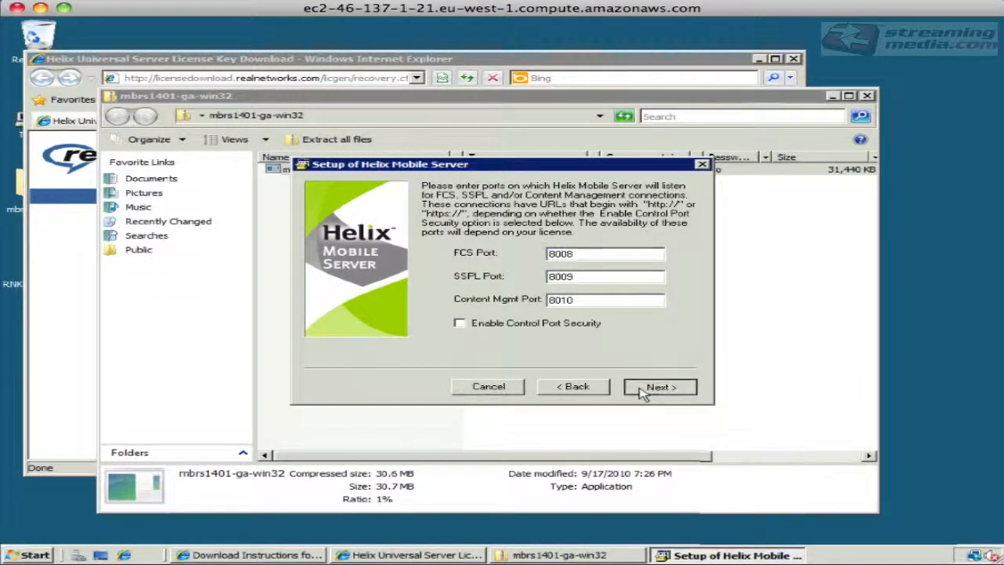
{"action": "left_click", "coordinate": [659, 386]}
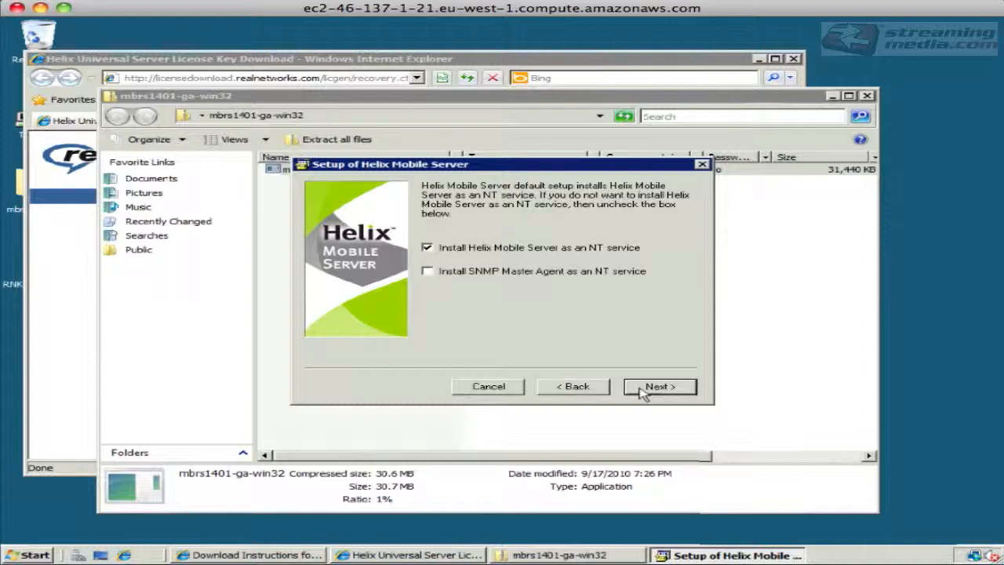
- Accept the NT service option, install the server files and acknowledge the completion message
{"action": "left_click", "coordinate": [657, 386]}
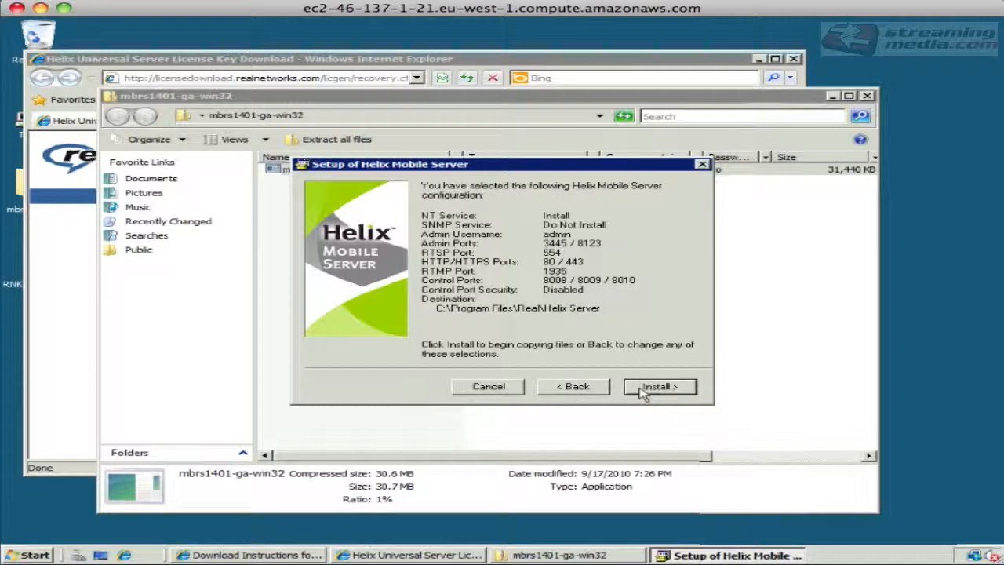
{"action": "left_click", "coordinate": [657, 386]}
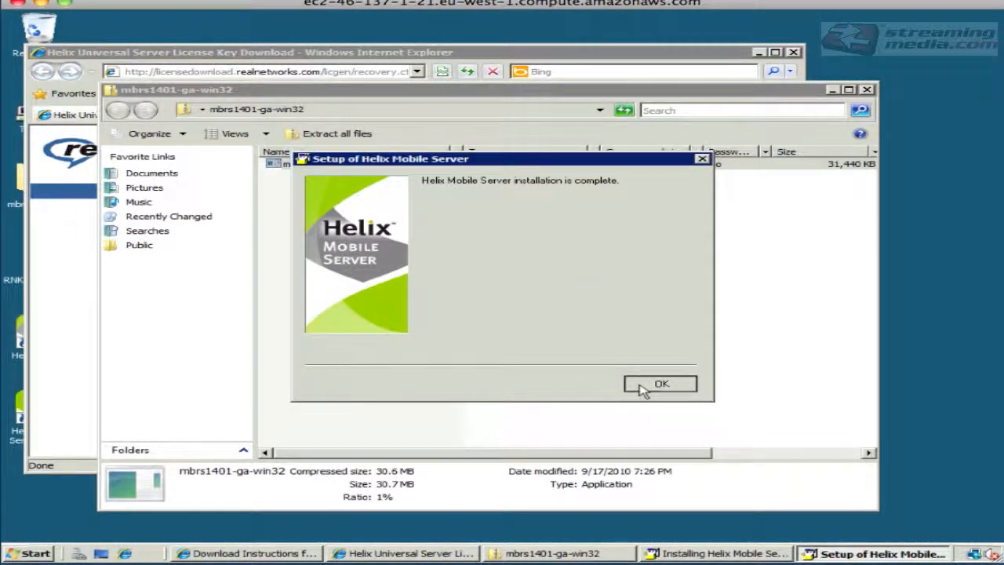
{"action": "left_click", "coordinate": [662, 383]}
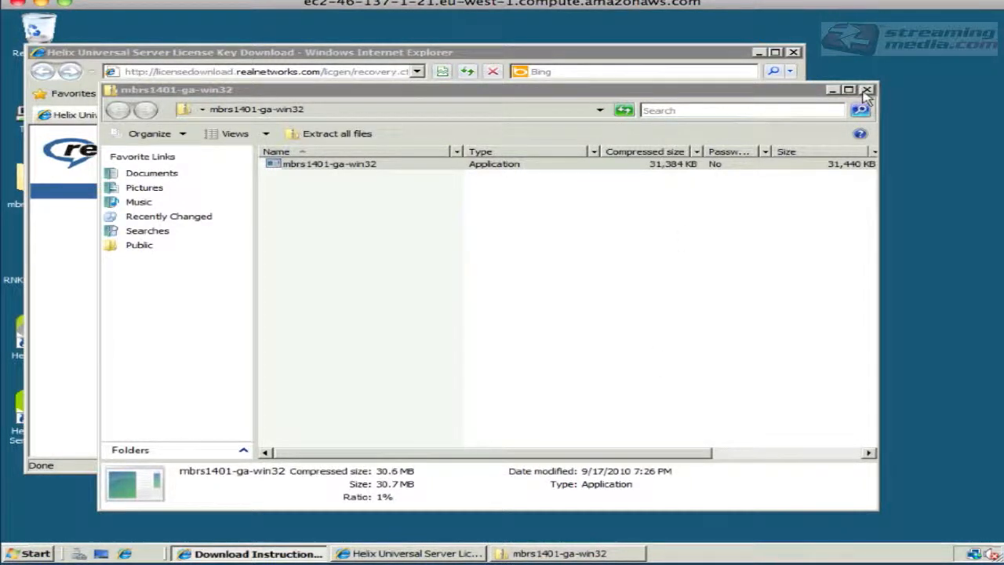
- Close the extracted mbrs1401 archive window to reveal the desktop shortcuts
{"action": "left_click", "coordinate": [866, 88]}
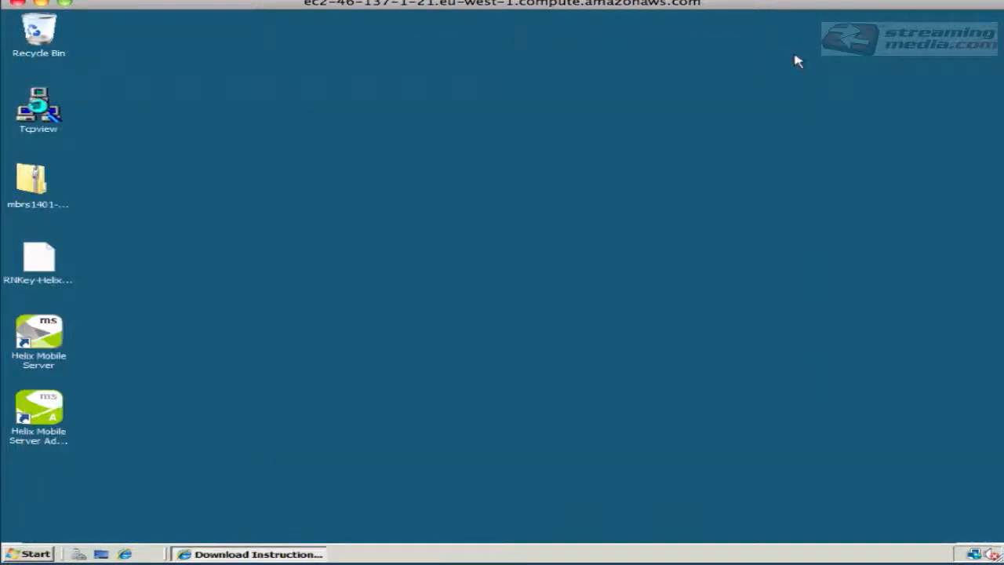
{"action": "mouse_move", "coordinate": [134, 481]}
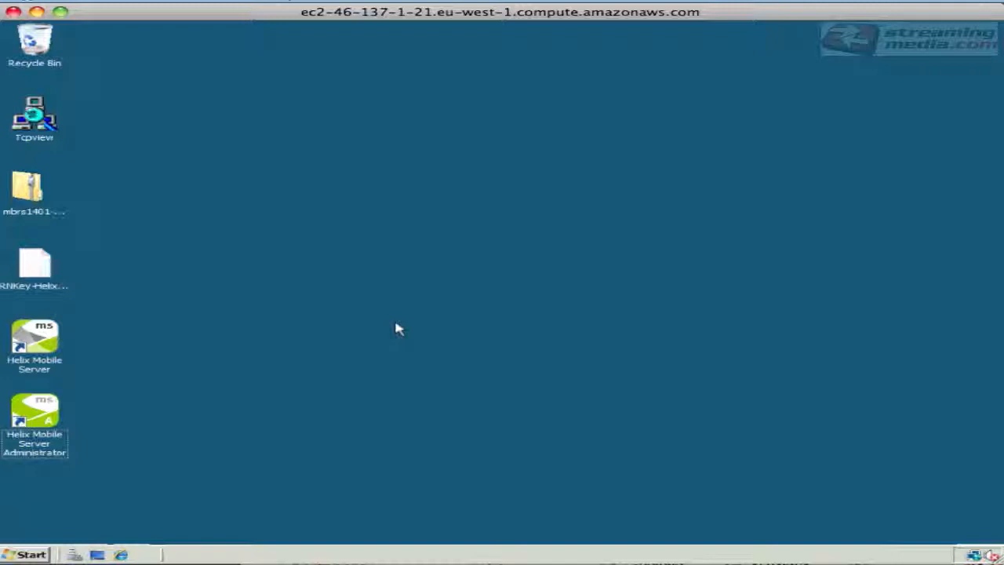
{"action": "mouse_move", "coordinate": [132, 347]}
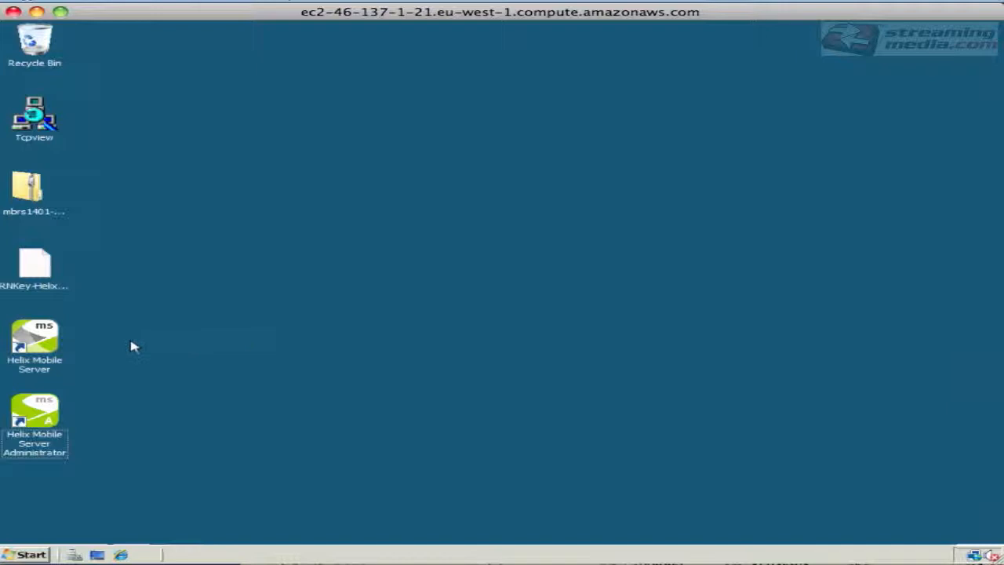
{"action": "mouse_move", "coordinate": [37, 338]}
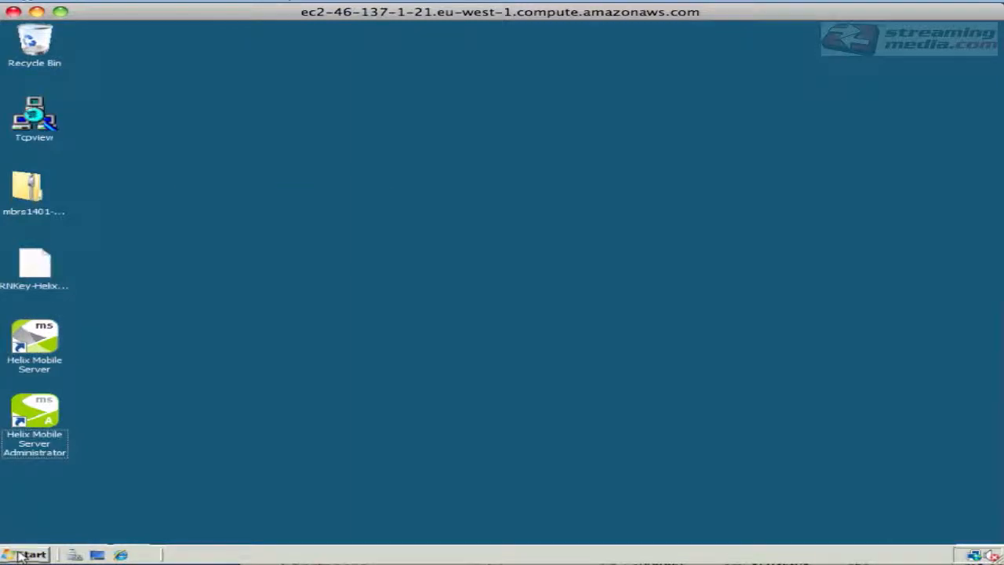
- Start the Helix Mobile Server service from Windows Services and close the console
{"action": "left_click", "coordinate": [25, 555]}
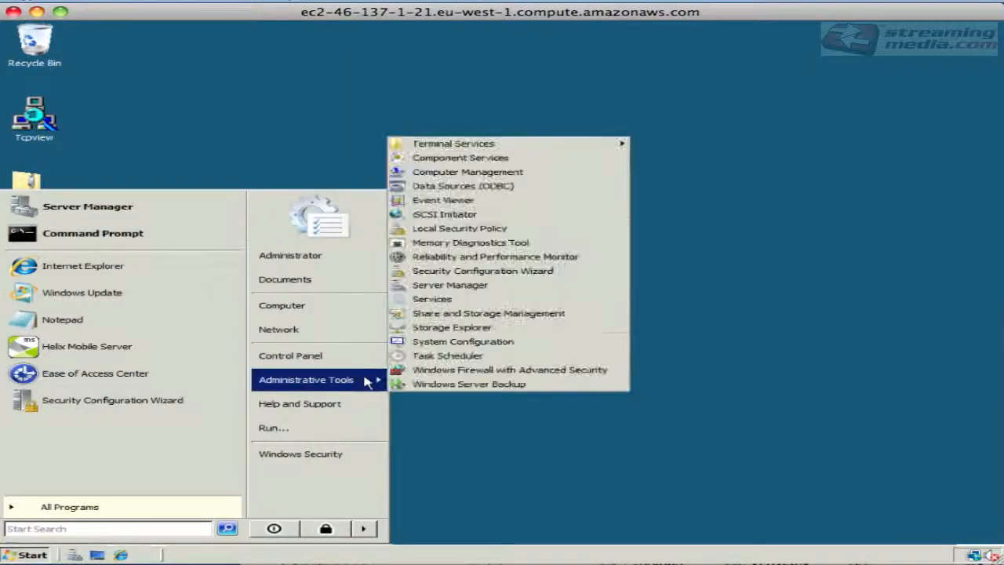
{"action": "left_click", "coordinate": [480, 306]}
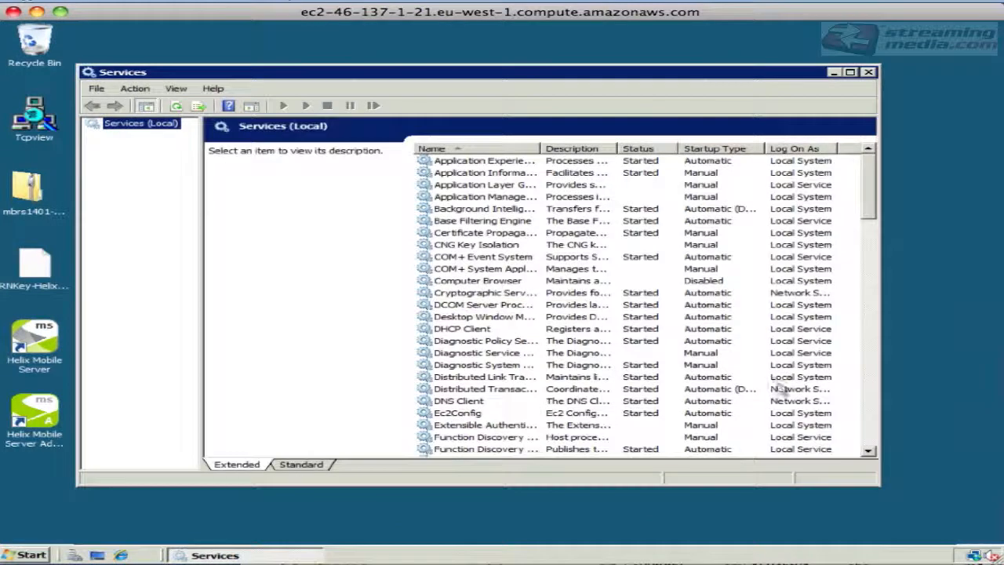
{"action": "scroll", "scroll_direction": "down", "scroll_amount": 3}
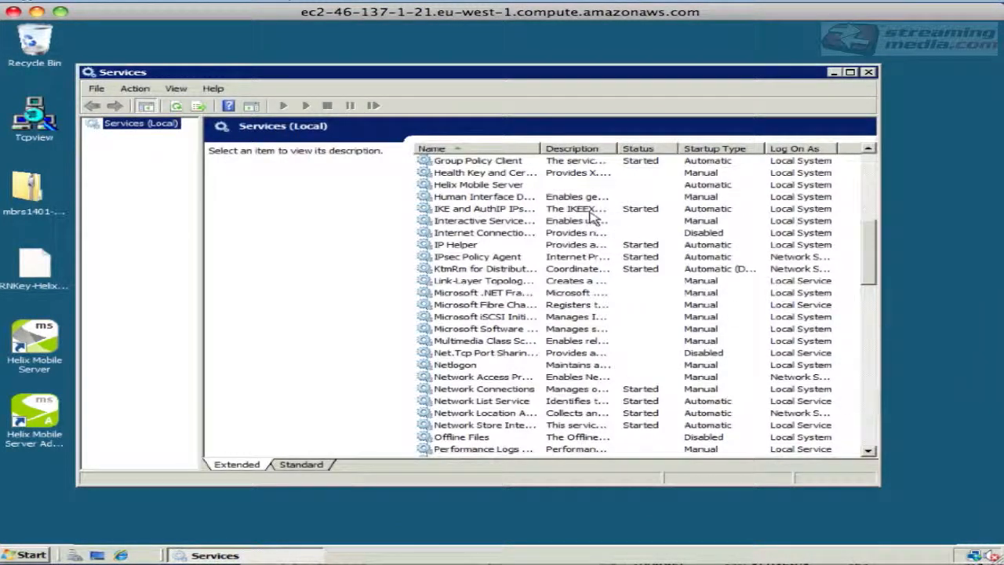
{"action": "left_click", "coordinate": [477, 185]}
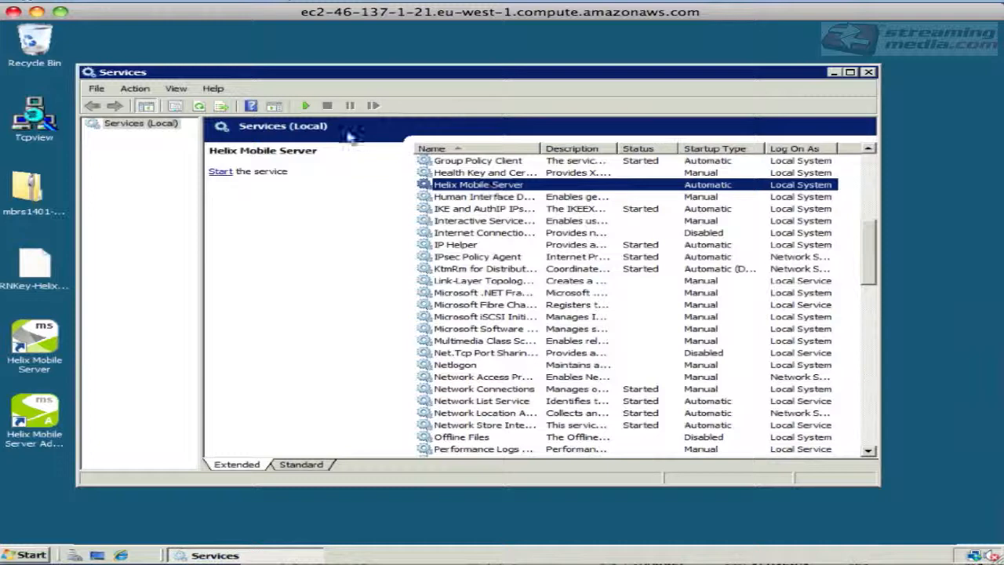
{"action": "left_click", "coordinate": [305, 105]}
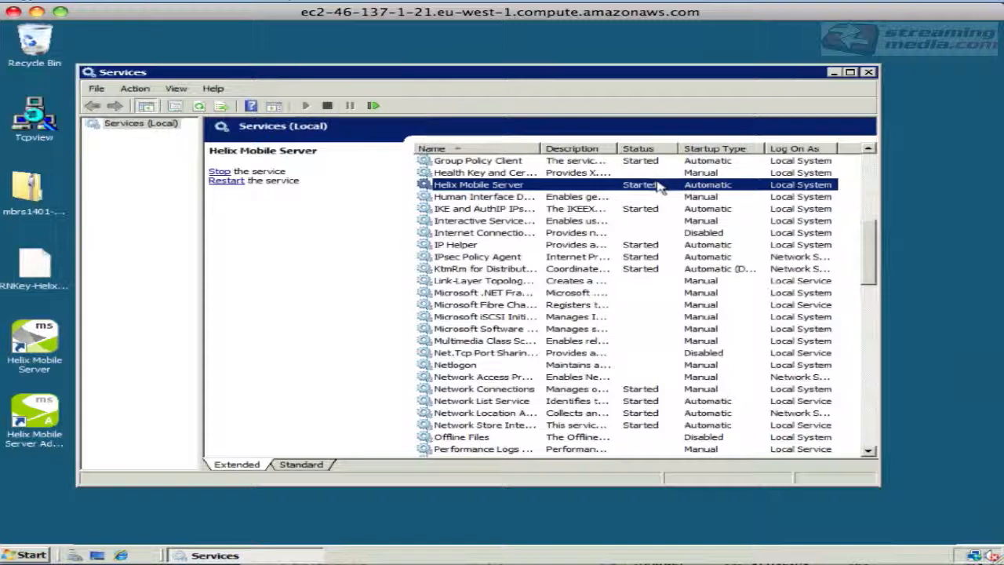
{"action": "left_click", "coordinate": [869, 72]}
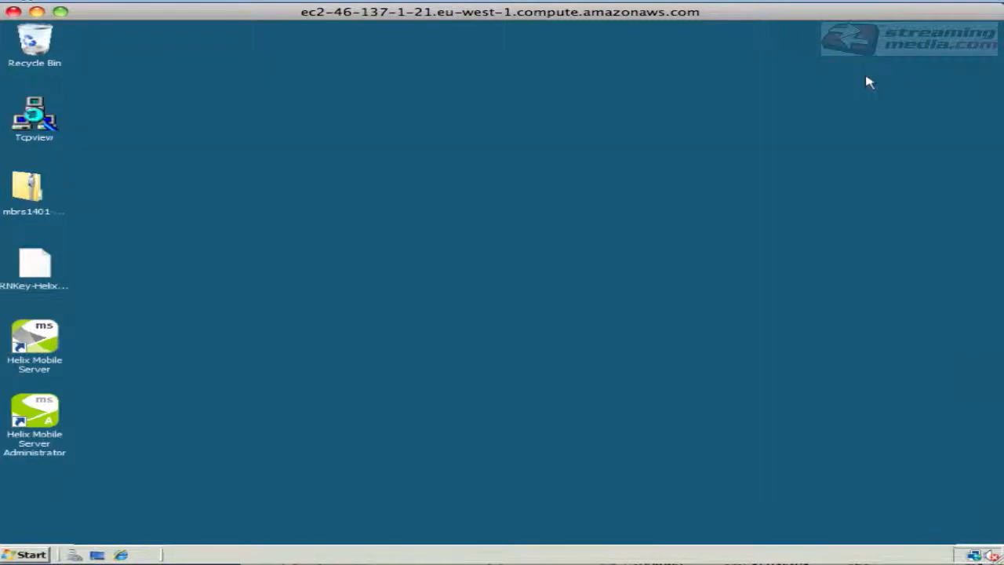
- Launch Helix Mobile Server Administrator from the desktop and sign in as admin
{"action": "left_click", "coordinate": [35, 420]}
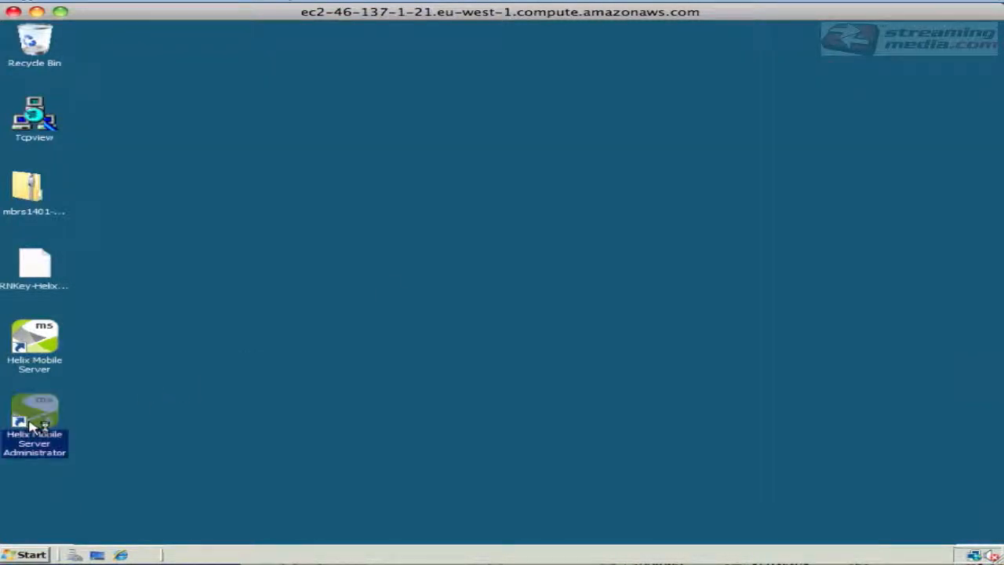
{"action": "double_click", "coordinate": [34, 423]}
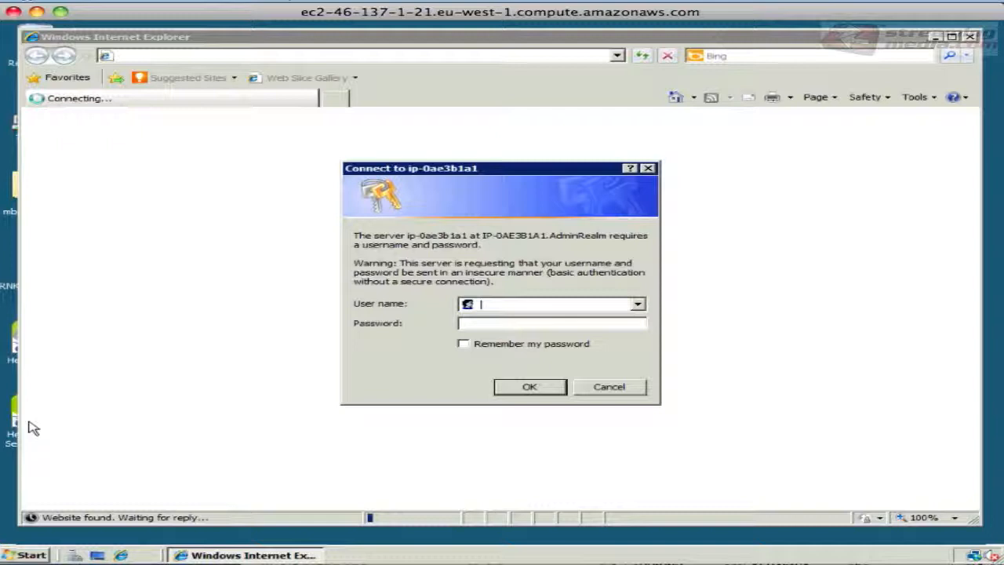
{"action": "type", "text": "admin"}
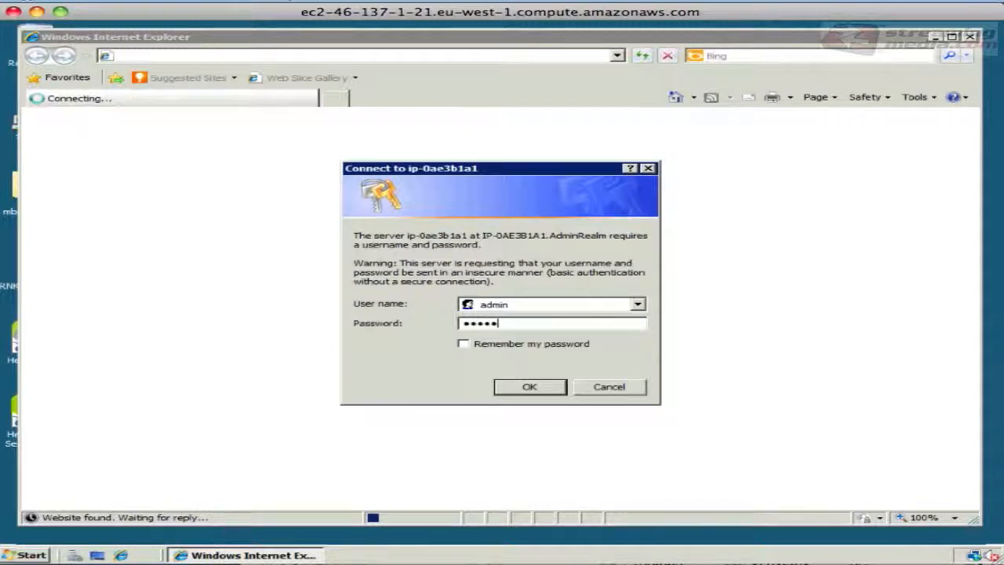
{"action": "left_click", "coordinate": [530, 386]}
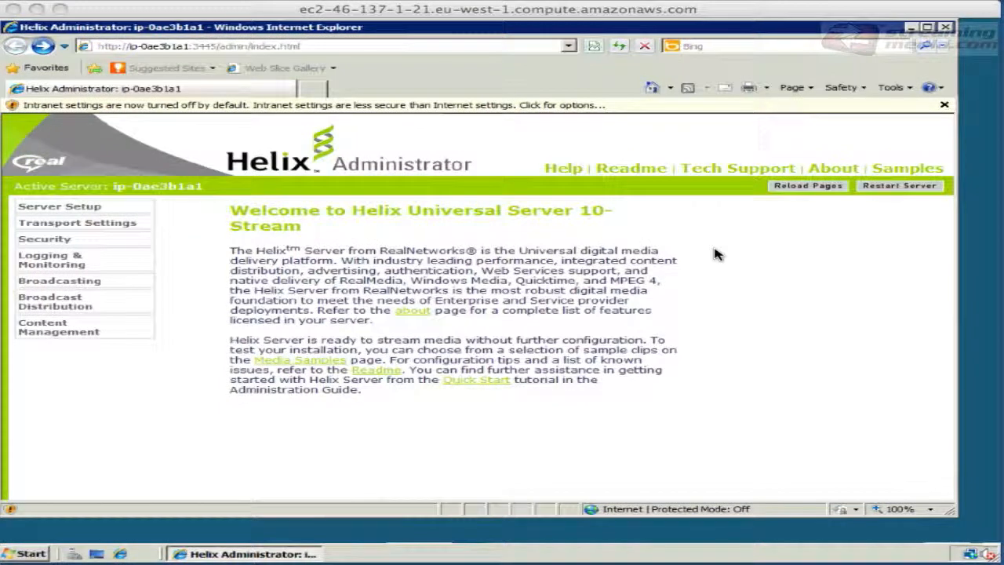
{"action": "mouse_move", "coordinate": [808, 264]}
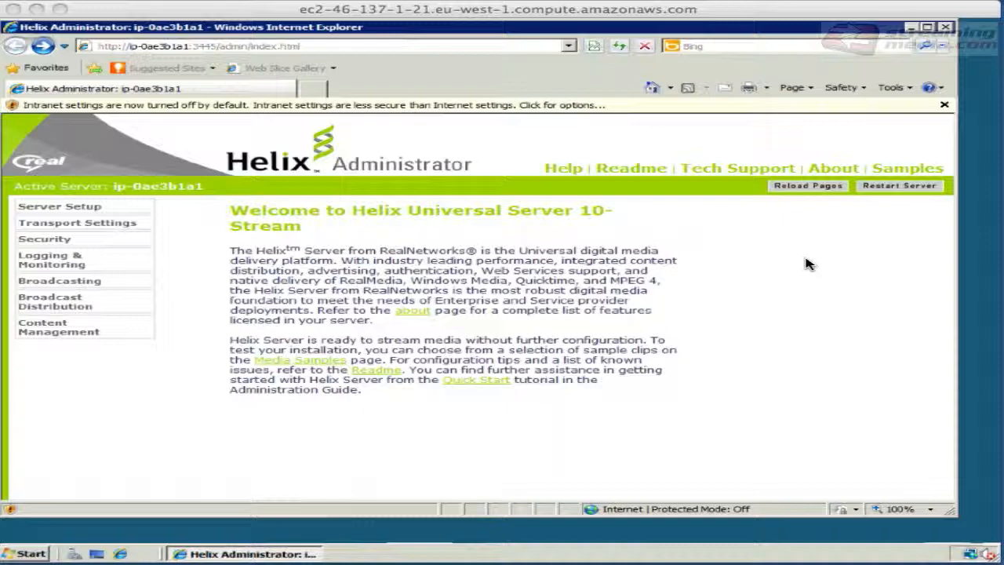
{"action": "mouse_move", "coordinate": [906, 170]}
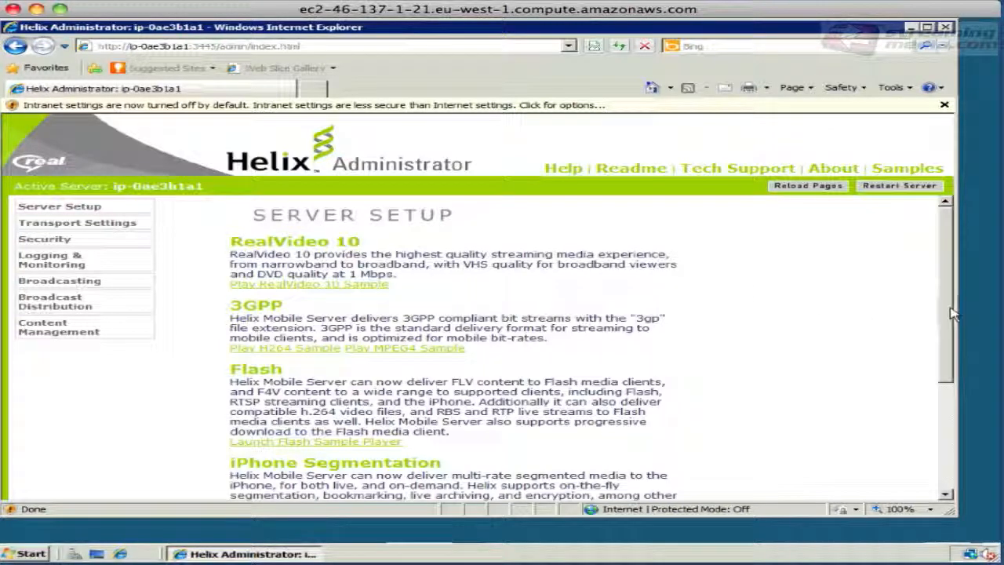
- Launch the Flash Sample Player from Server Setup to stream the Venice canal video
{"action": "scroll", "scroll_direction": "down", "scroll_amount": 3}
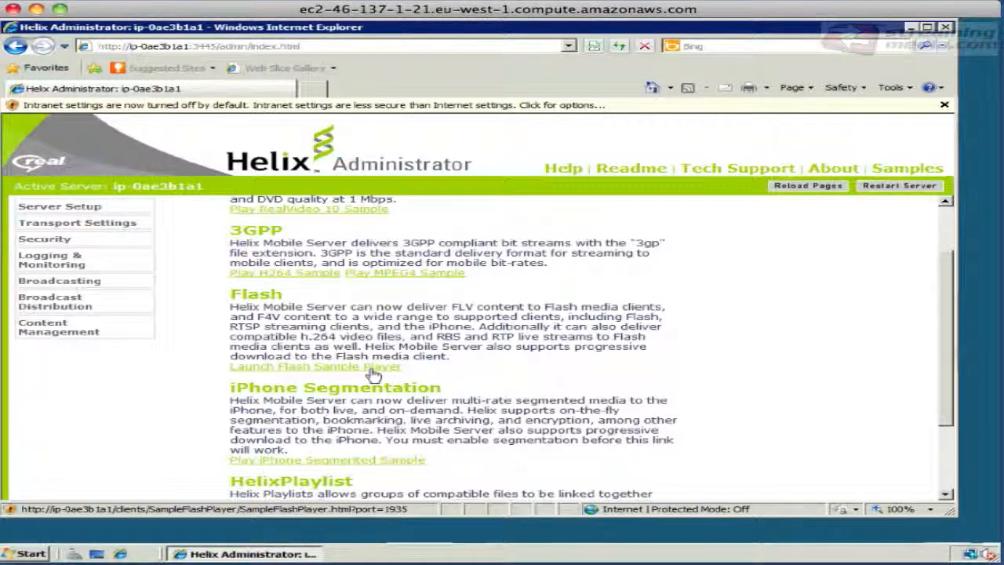
{"action": "left_click", "coordinate": [314, 367]}
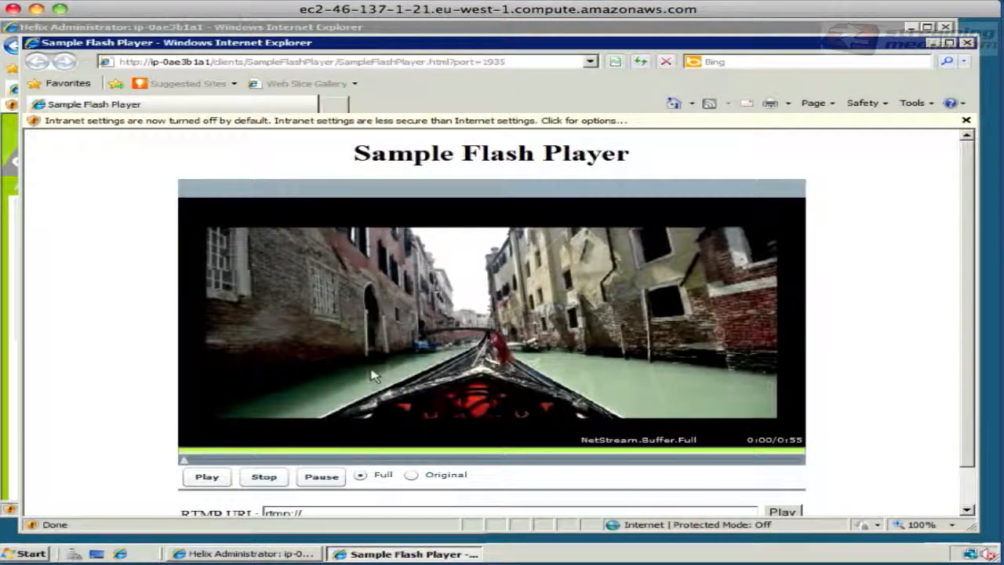